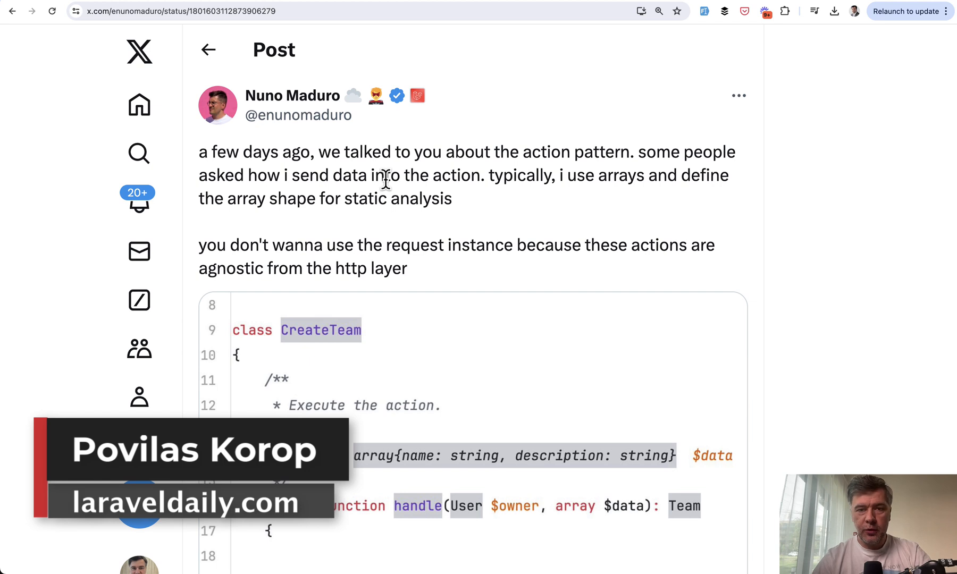
Scroll through the X posts on Laravel's action pattern, then switch to PhpStorm.
{"action": "scroll", "scroll_direction": "up", "scroll_amount": 3}
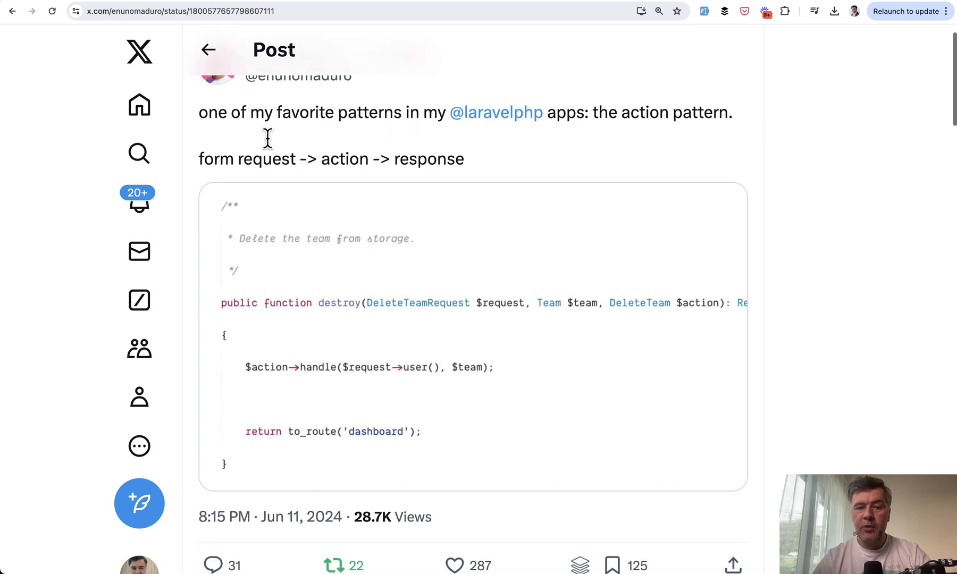
{"action": "scroll", "scroll_direction": "up", "scroll_amount": 3}
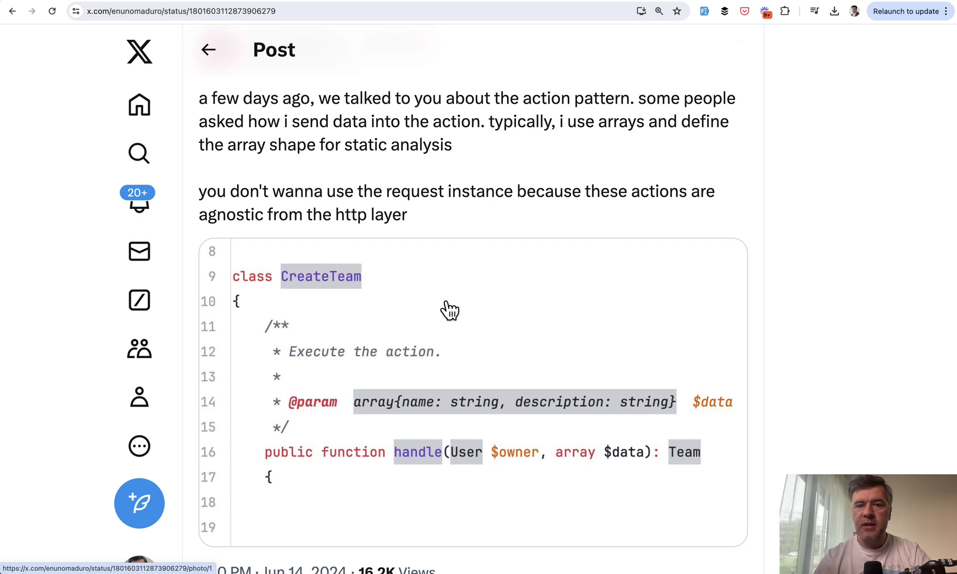
{"action": "mouse_move", "coordinate": [406, 251]}
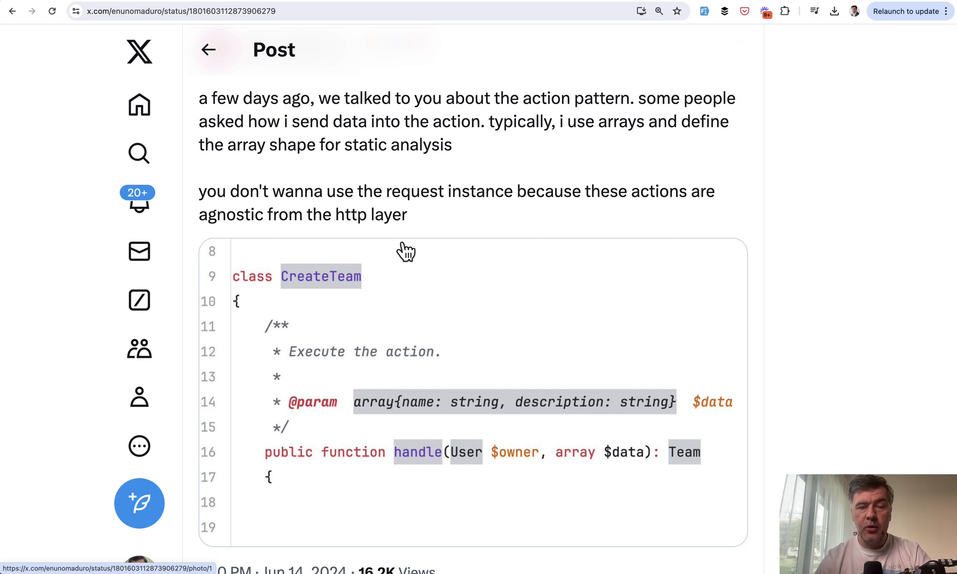
{"action": "mouse_move", "coordinate": [396, 235]}
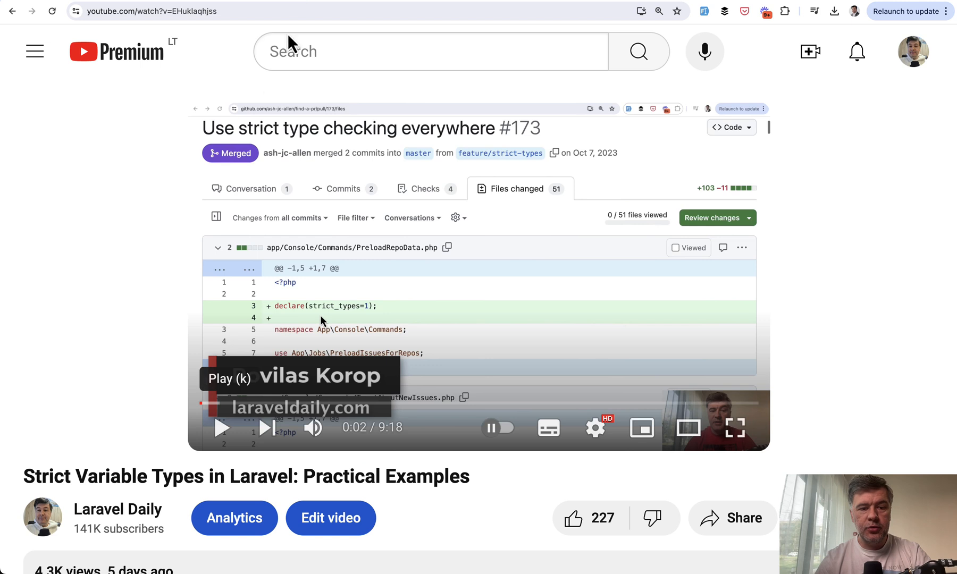
{"action": "scroll", "scroll_direction": "down", "scroll_amount": 3}
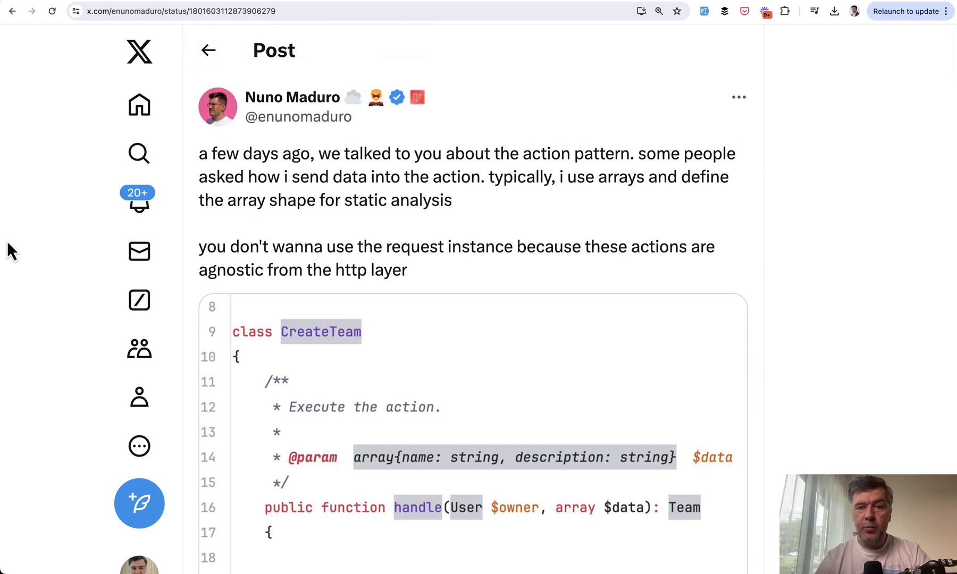
{"action": "mouse_move", "coordinate": [292, 211]}
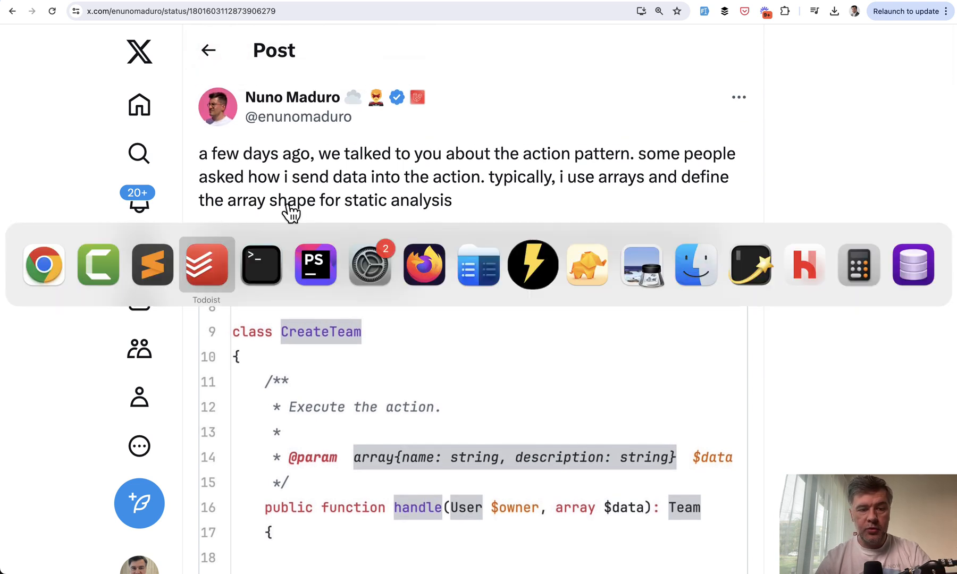
{"action": "left_click", "coordinate": [315, 264]}
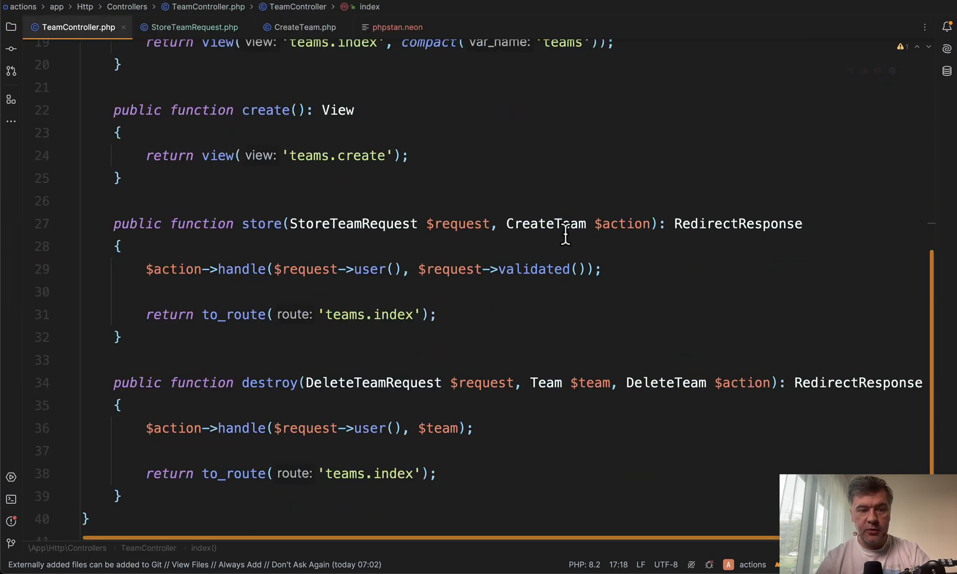
Inspect CreateTeam's handle method, then open StoreTeamRequest and scroll to its rules().
{"action": "scroll", "scroll_direction": "up", "scroll_amount": 3}
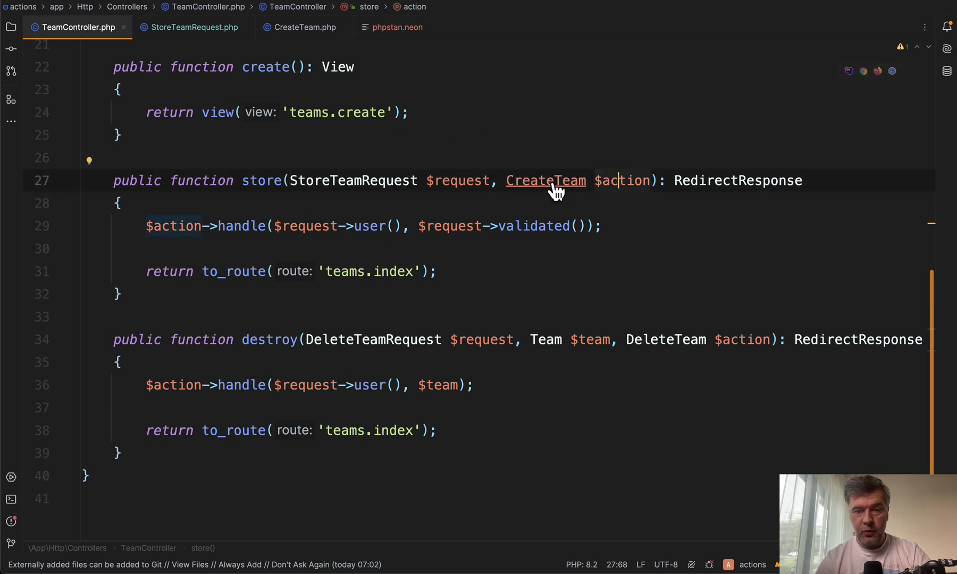
{"action": "left_click", "coordinate": [545, 180]}
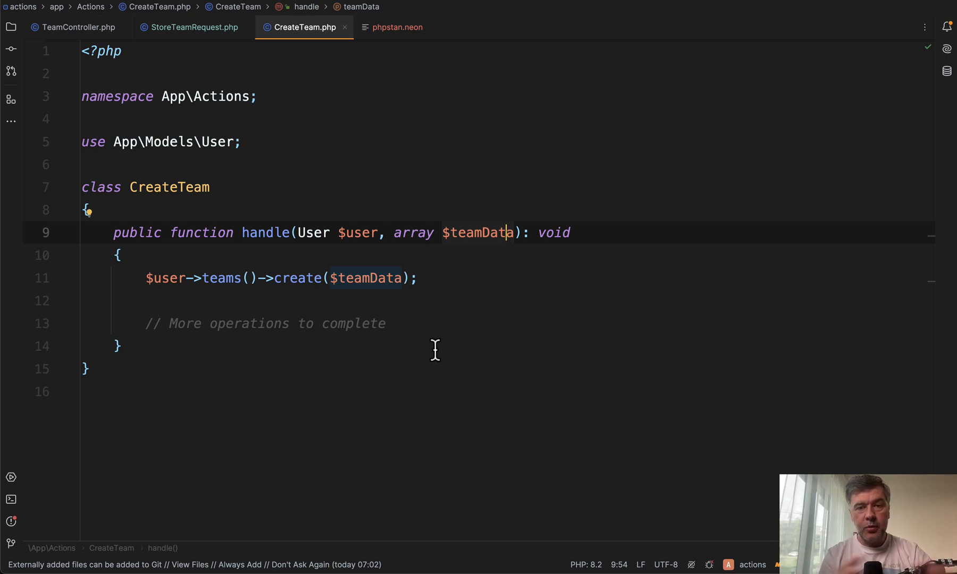
{"action": "mouse_move", "coordinate": [440, 268]}
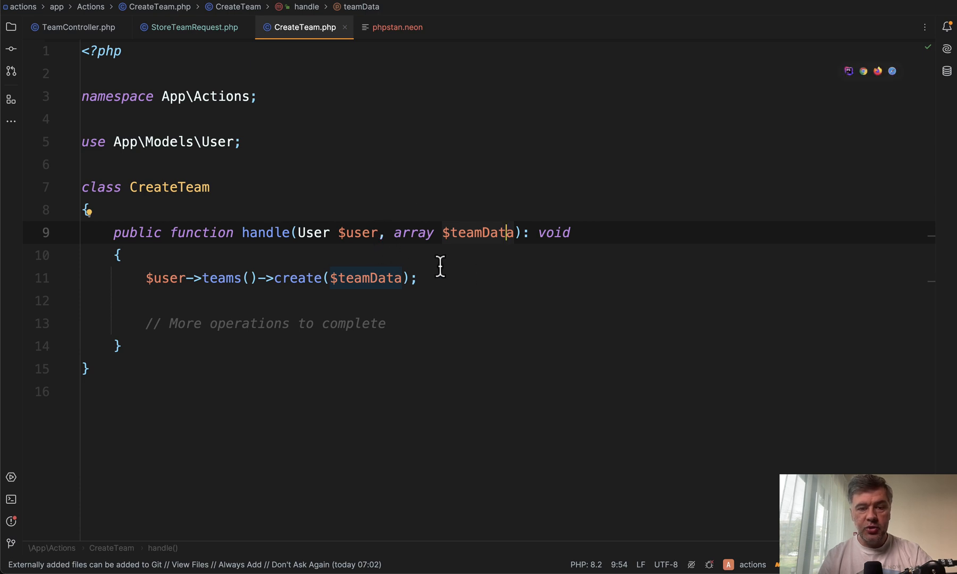
{"action": "mouse_move", "coordinate": [491, 247]}
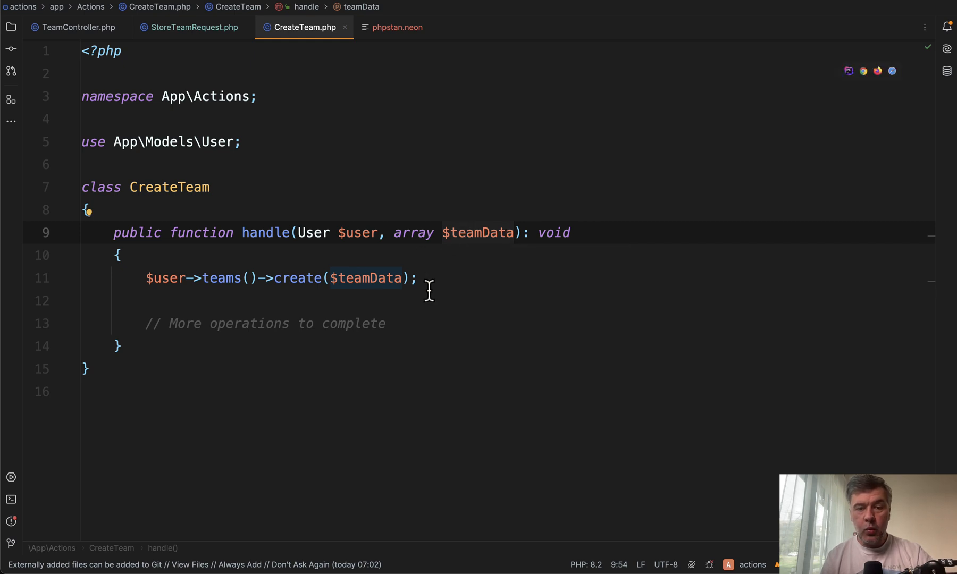
{"action": "mouse_move", "coordinate": [444, 263]}
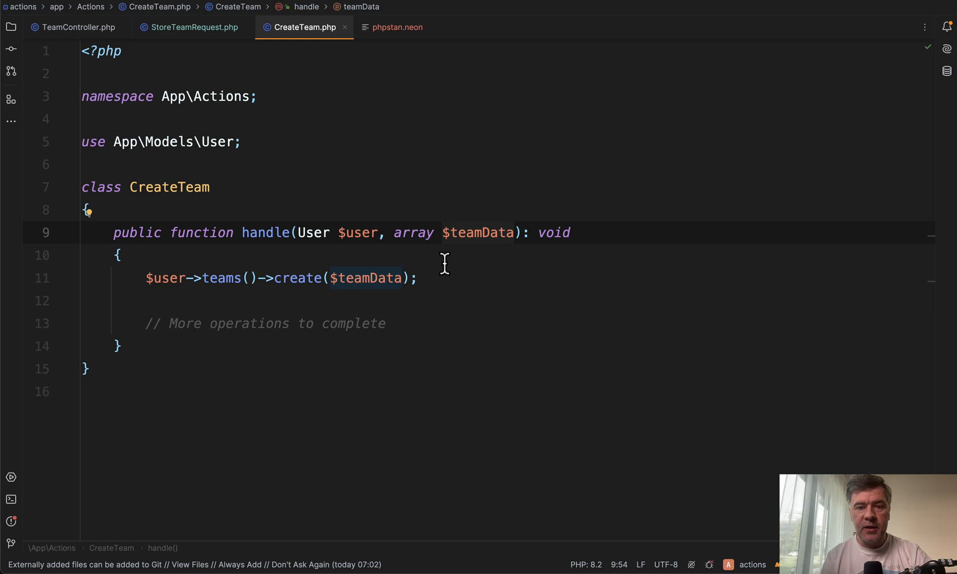
{"action": "left_click", "coordinate": [75, 26]}
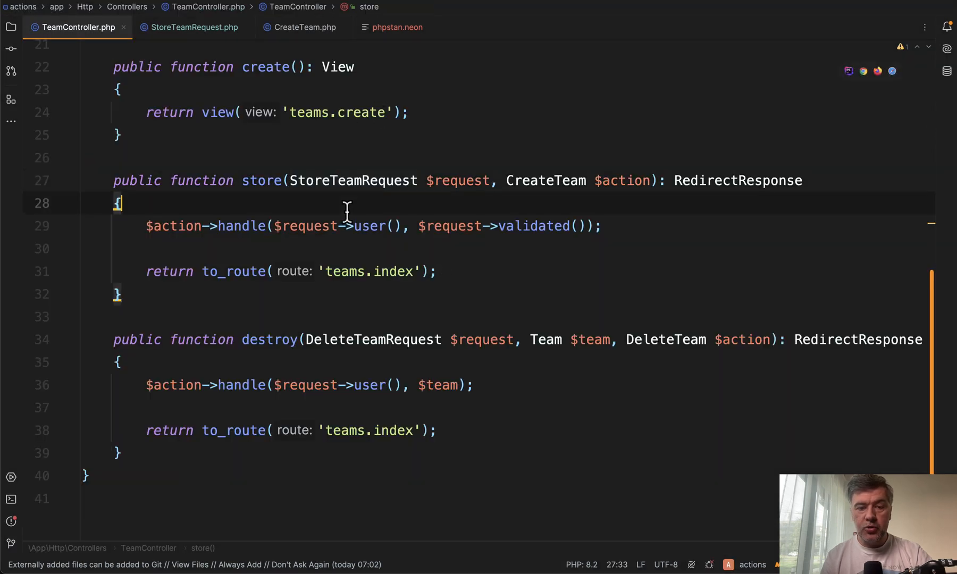
{"action": "left_click", "coordinate": [189, 26]}
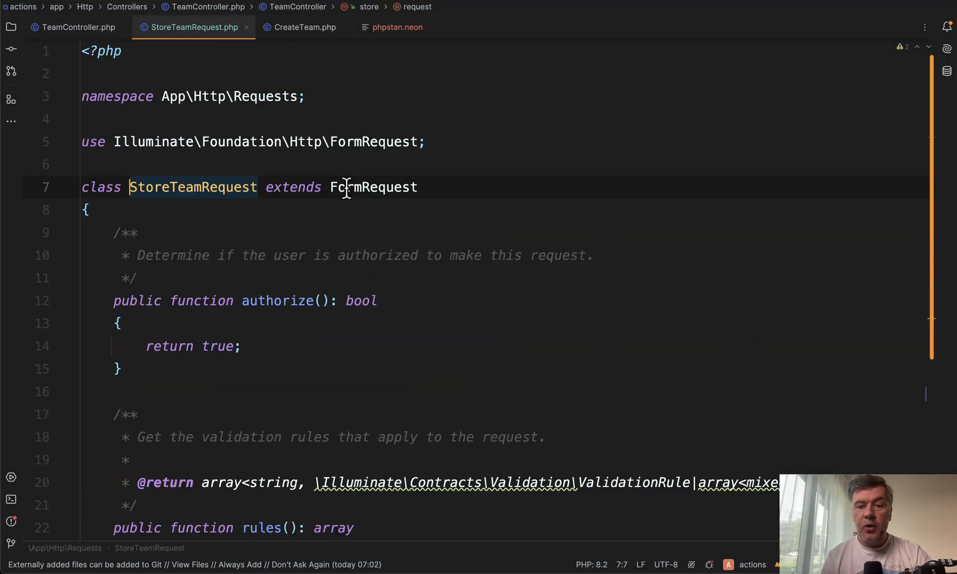
{"action": "scroll", "scroll_direction": "down", "scroll_amount": 3}
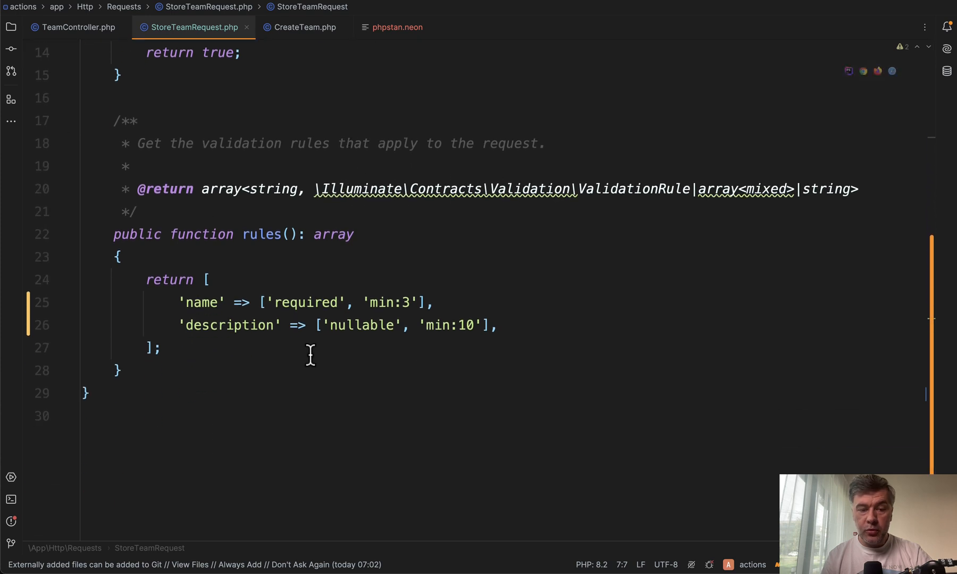
{"action": "mouse_move", "coordinate": [247, 340]}
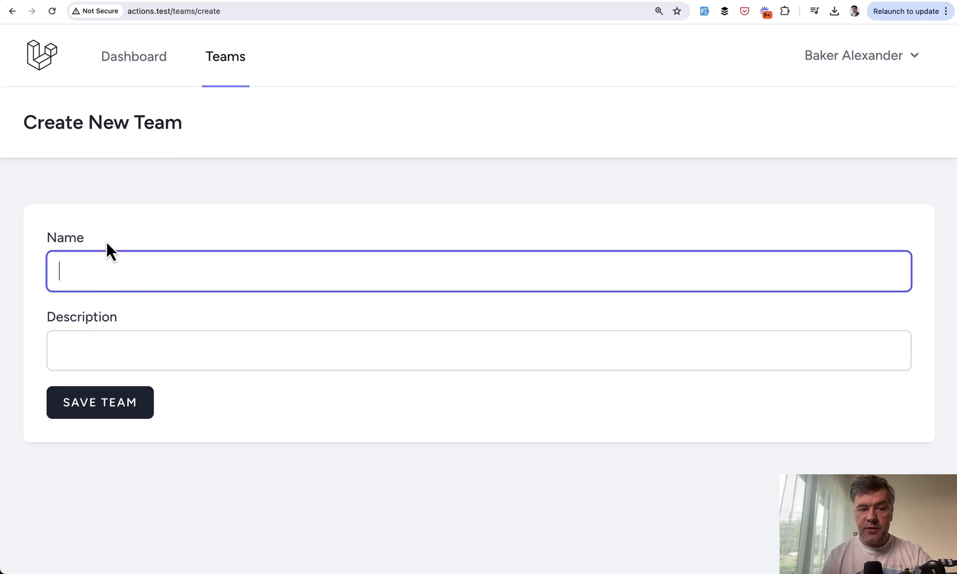
Submit the Create New Team form with short 'sd' input to see min-length errors.
{"action": "type", "text": "sd"}
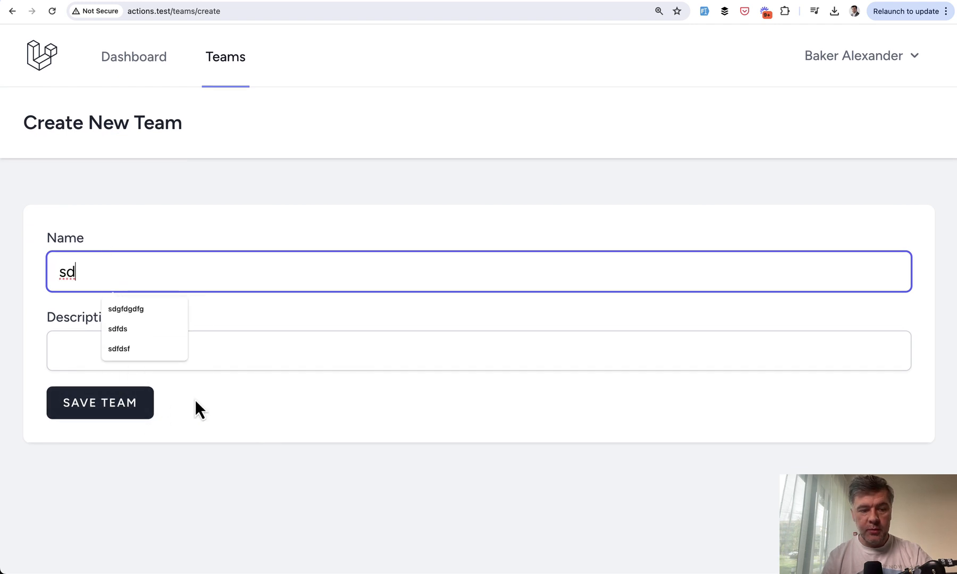
{"action": "left_click", "coordinate": [99, 402]}
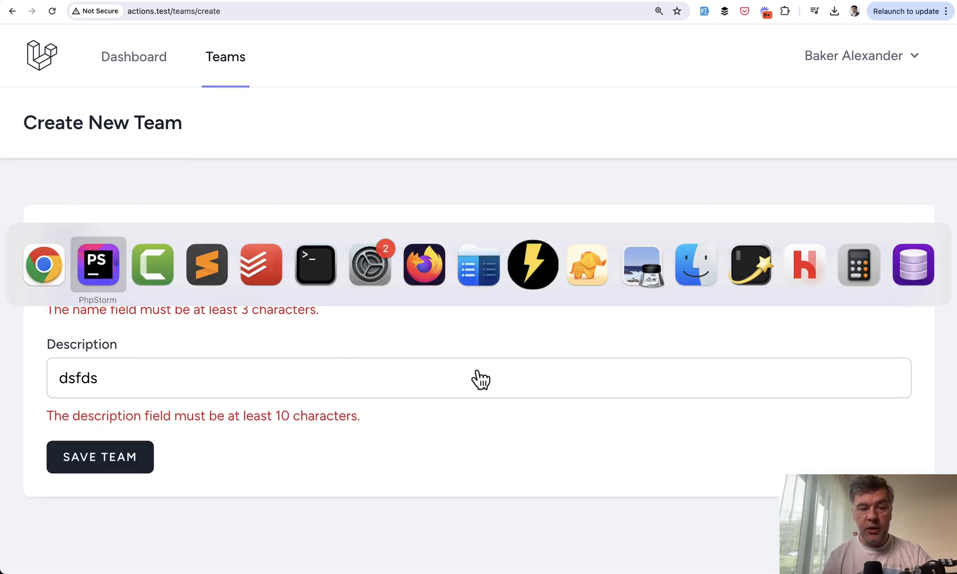
{"action": "left_click", "coordinate": [97, 264]}
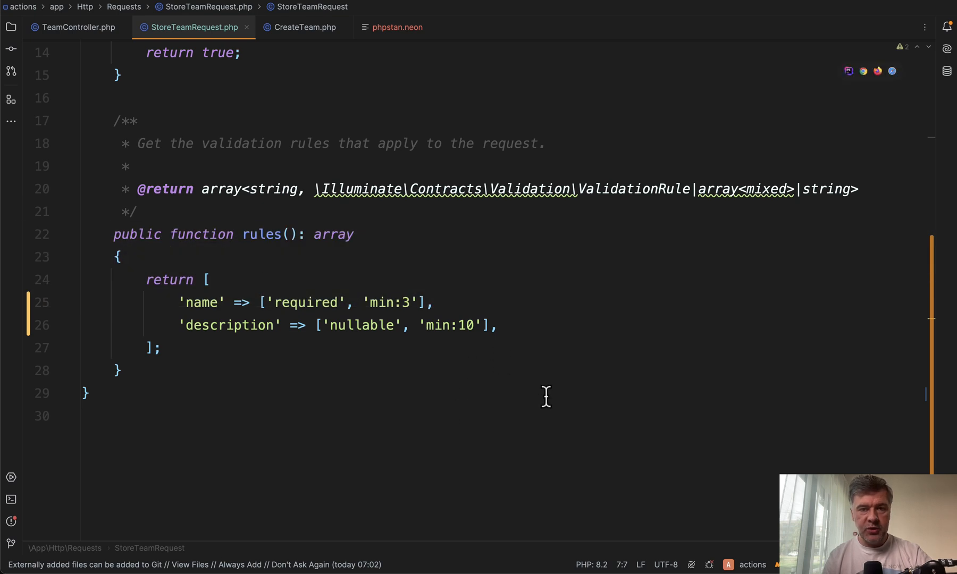
Review CreateTeam's handle(User, array $teamData) method, then return to the browser.
{"action": "left_click", "coordinate": [303, 26]}
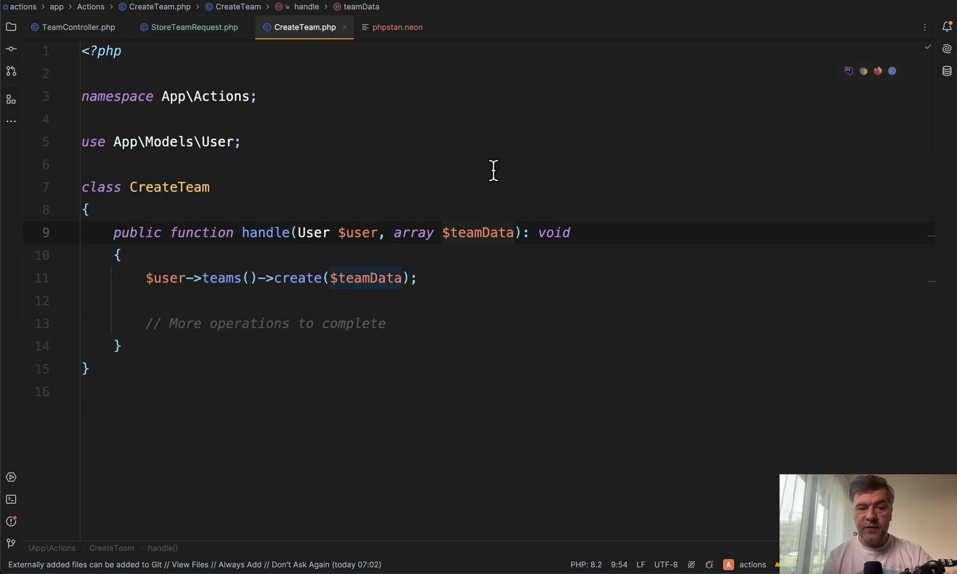
{"action": "mouse_move", "coordinate": [532, 363]}
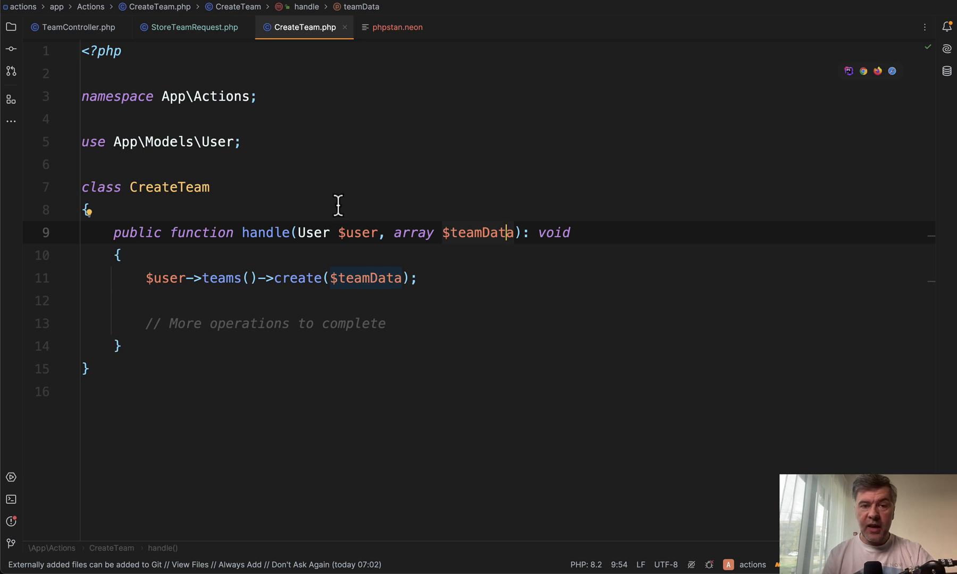
{"action": "mouse_move", "coordinate": [373, 233]}
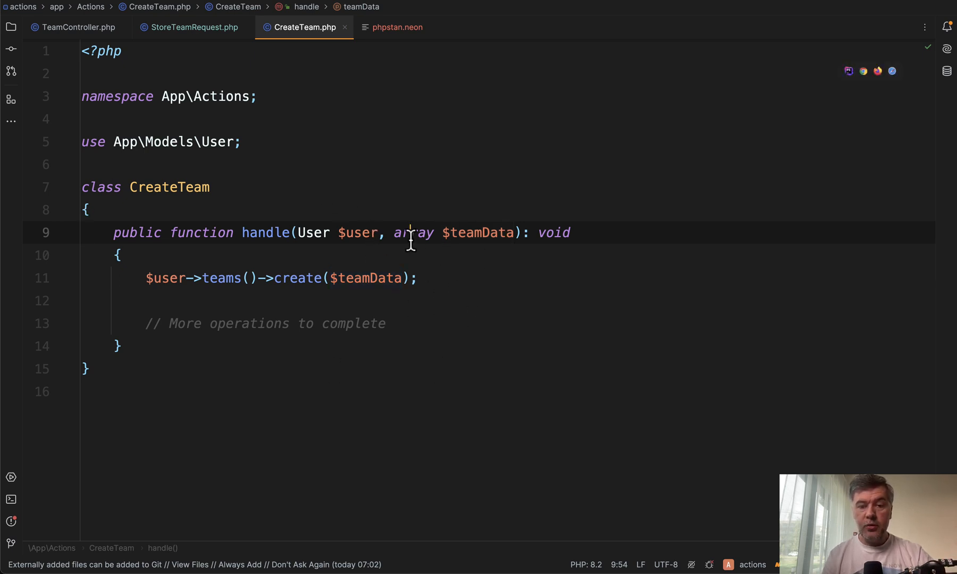
{"action": "key", "text": "alt+tab"}
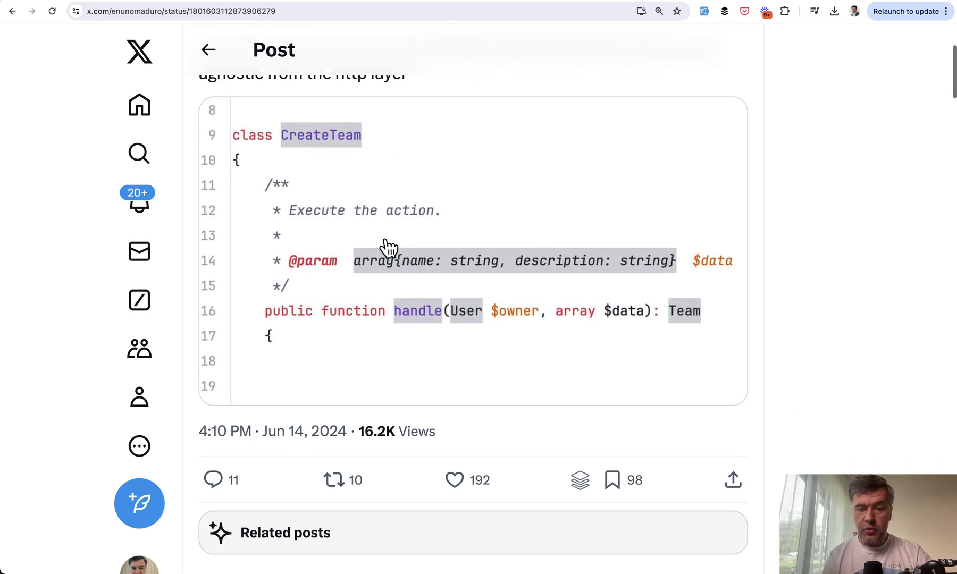
{"action": "mouse_move", "coordinate": [372, 287]}
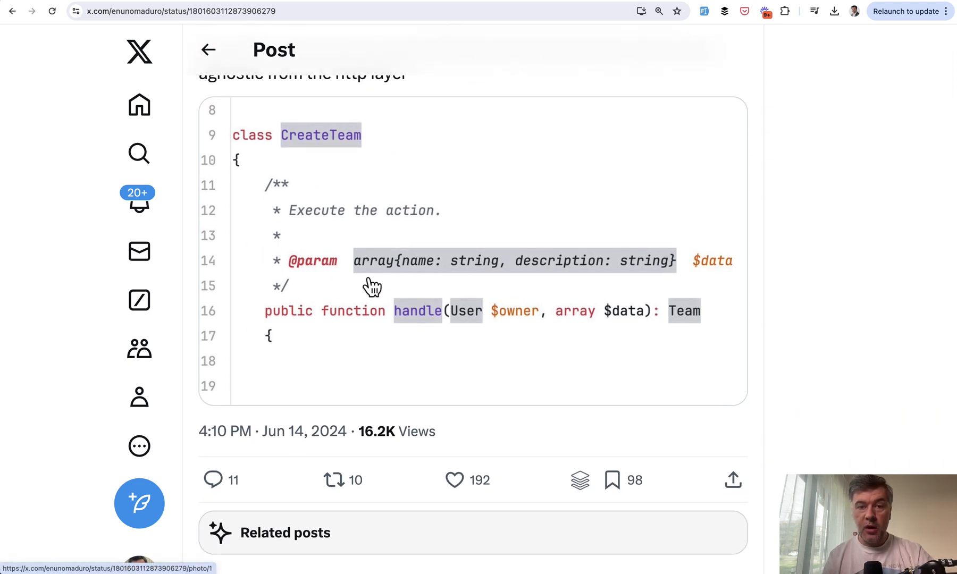
{"action": "mouse_move", "coordinate": [389, 302]}
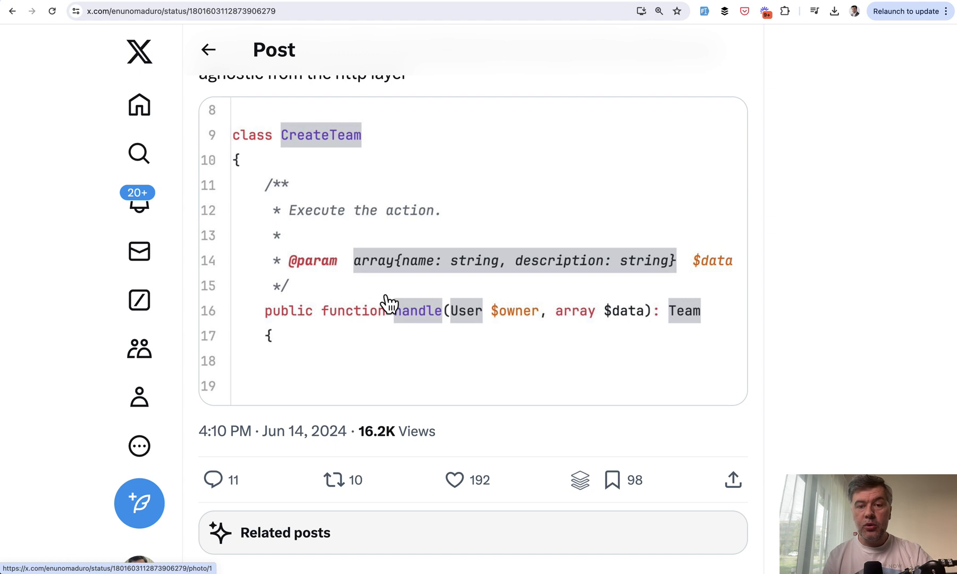
{"action": "mouse_move", "coordinate": [847, 264]}
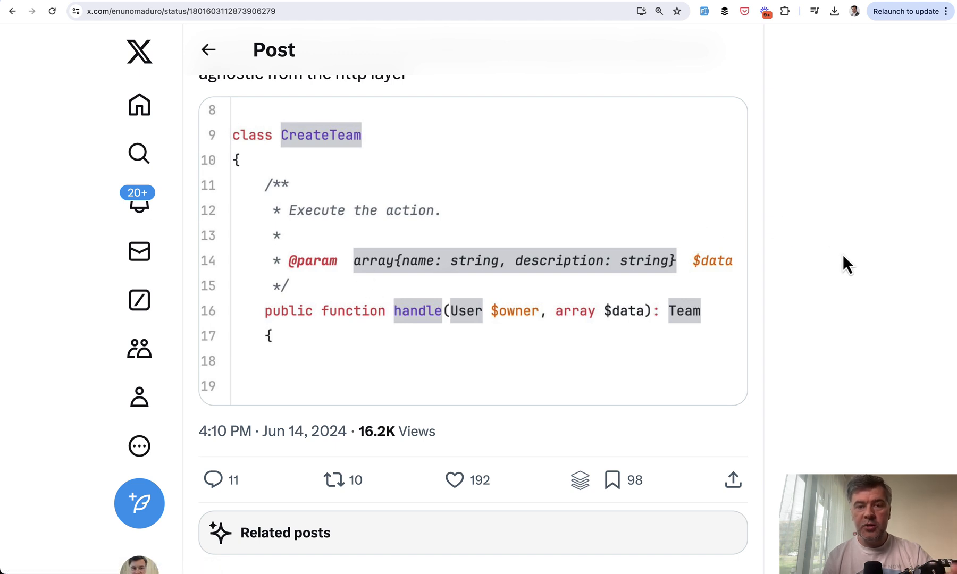
{"action": "mouse_move", "coordinate": [874, 273]}
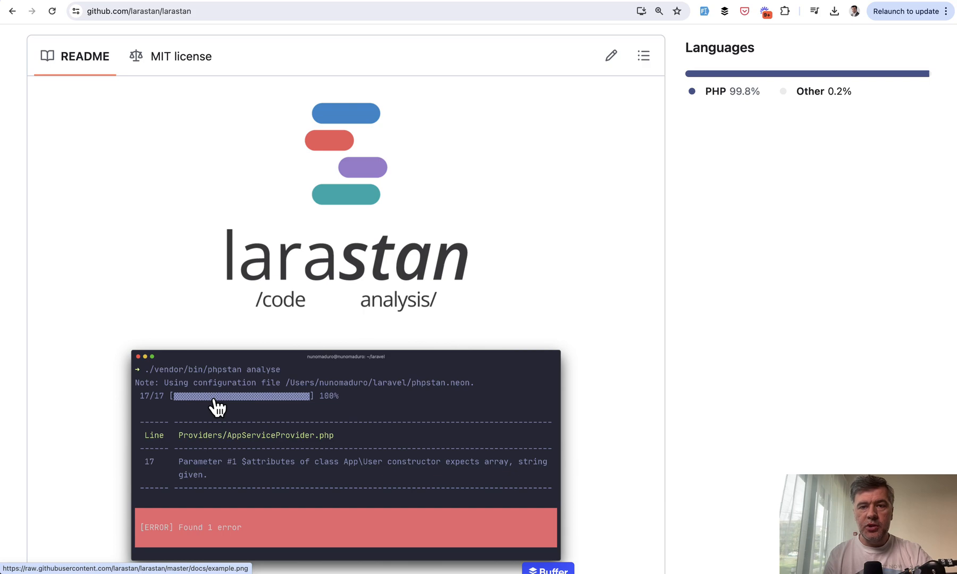
{"action": "scroll", "scroll_direction": "down", "scroll_amount": 3}
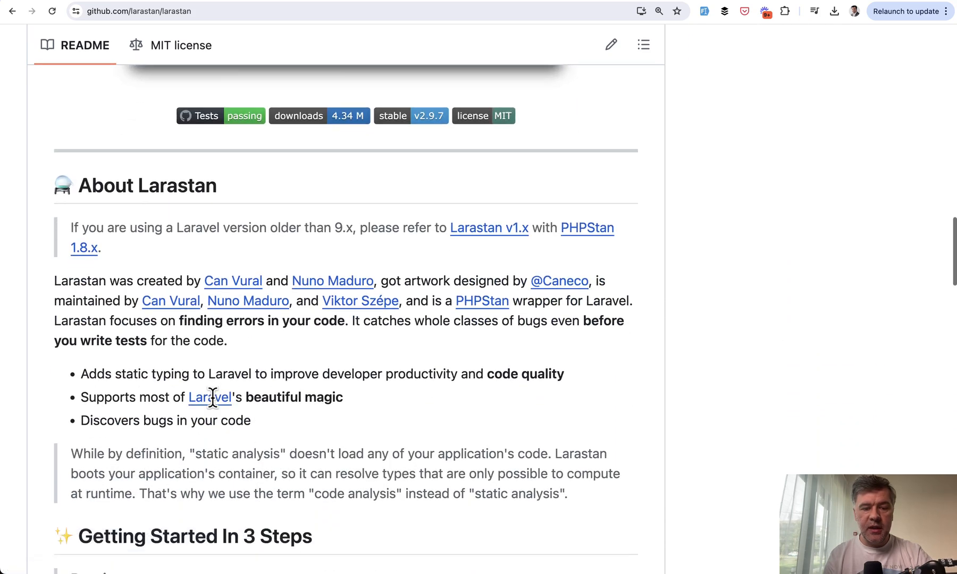
{"action": "scroll", "scroll_direction": "down", "scroll_amount": 3}
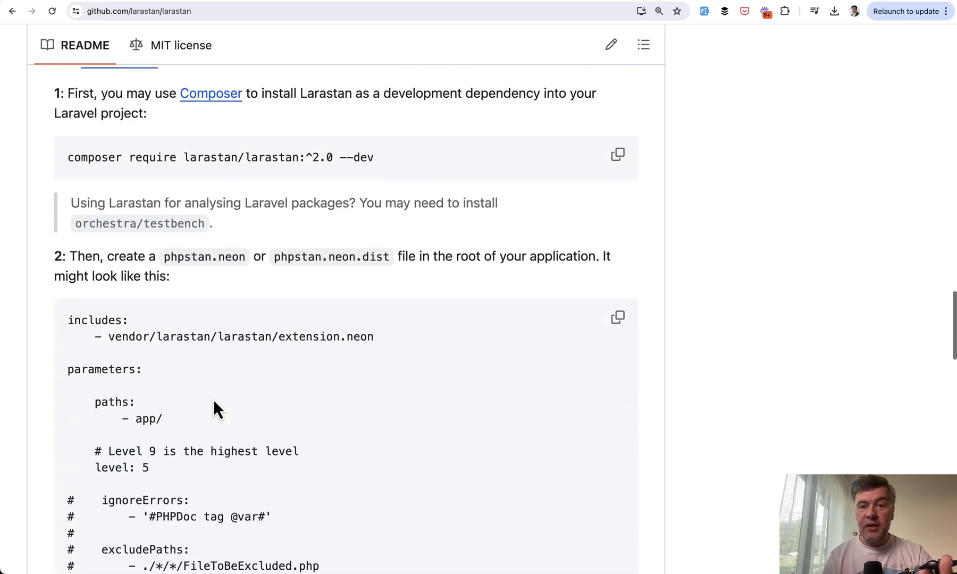
{"action": "scroll", "scroll_direction": "down", "scroll_amount": 3}
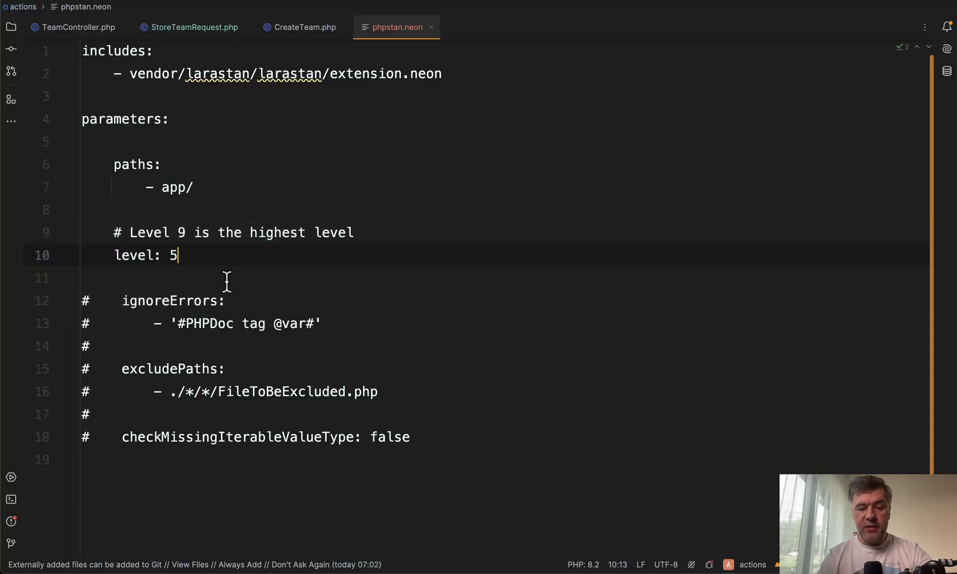
Change the phpstan.neon level value from 5 to 6.
{"action": "type", "text": "6"}
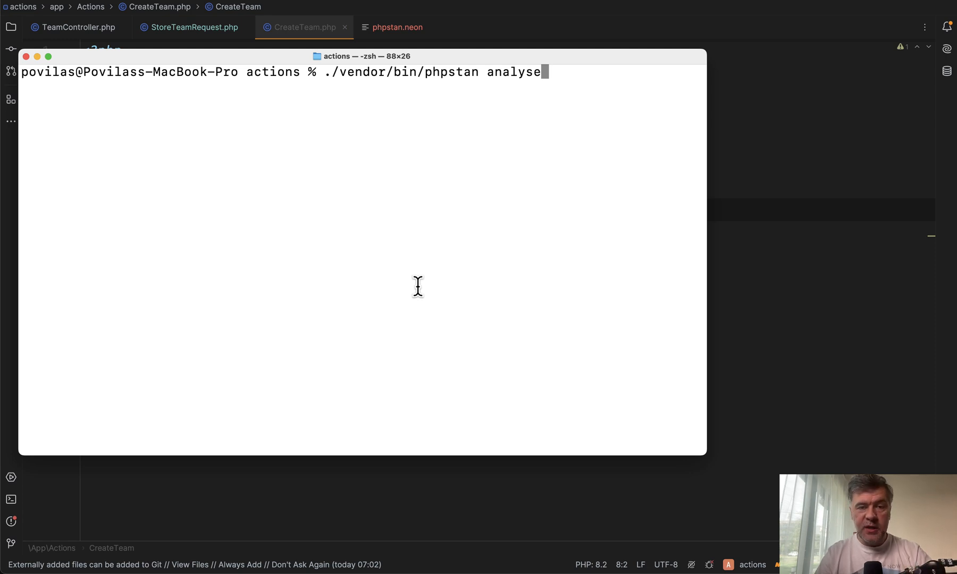
Run ./vendor/bin/phpstan analyse and scroll through its 6 reported errors.
{"action": "key", "text": "Return"}
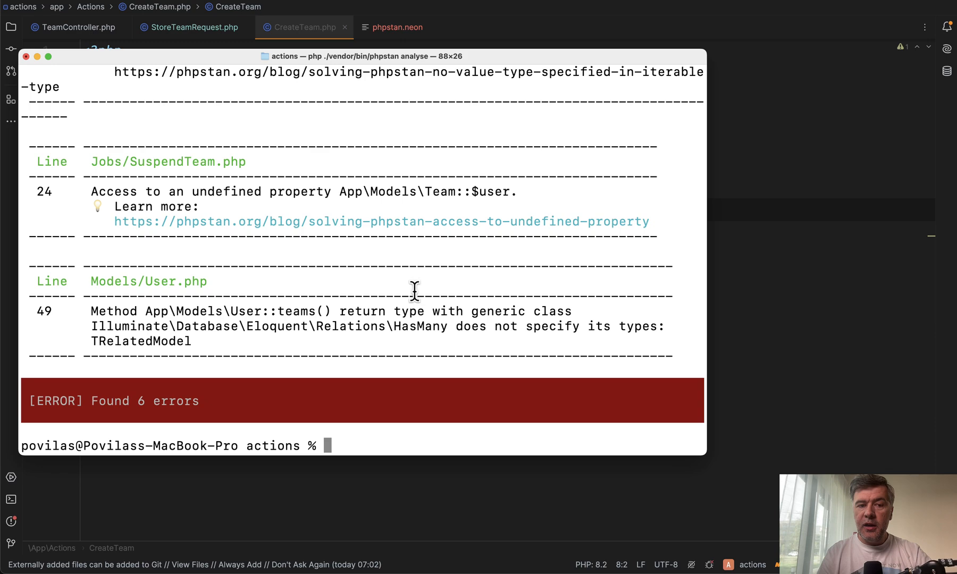
{"action": "scroll", "scroll_direction": "up", "scroll_amount": 3}
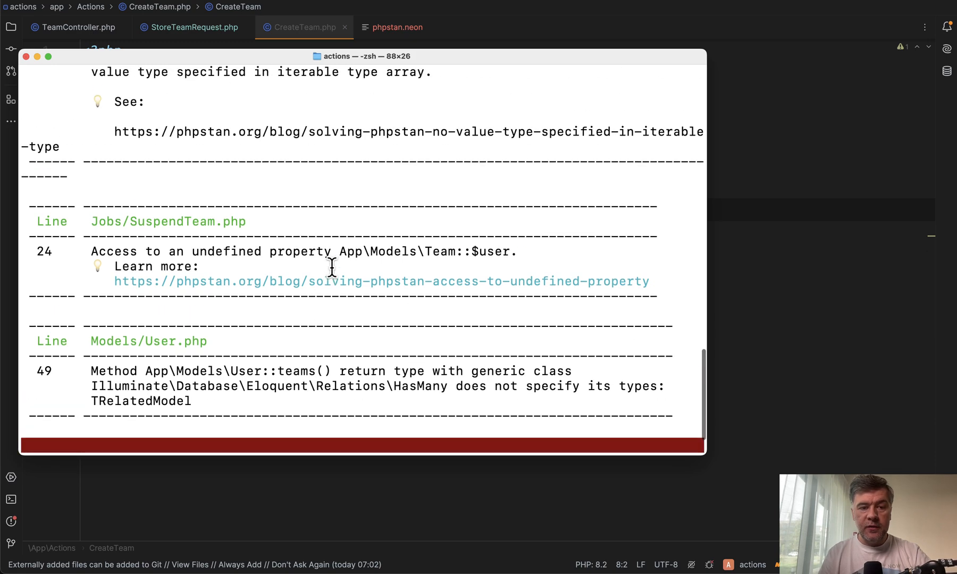
{"action": "scroll", "scroll_direction": "up", "scroll_amount": 3}
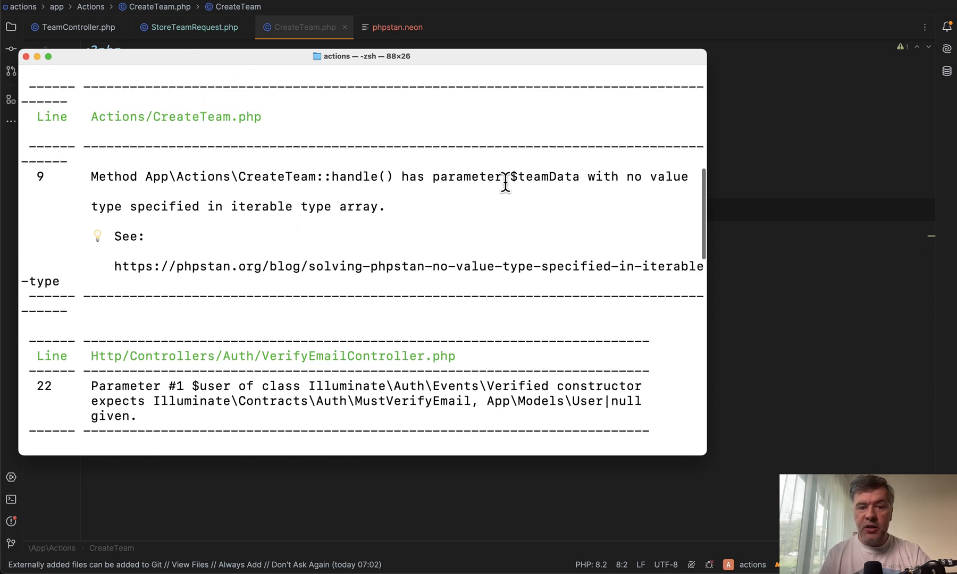
{"action": "mouse_move", "coordinate": [556, 190]}
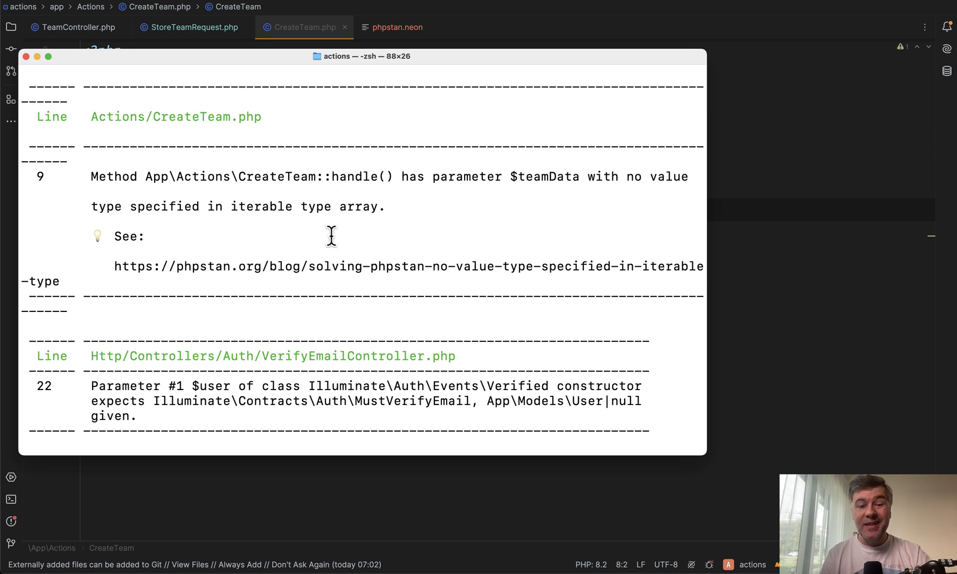
{"action": "mouse_move", "coordinate": [386, 213]}
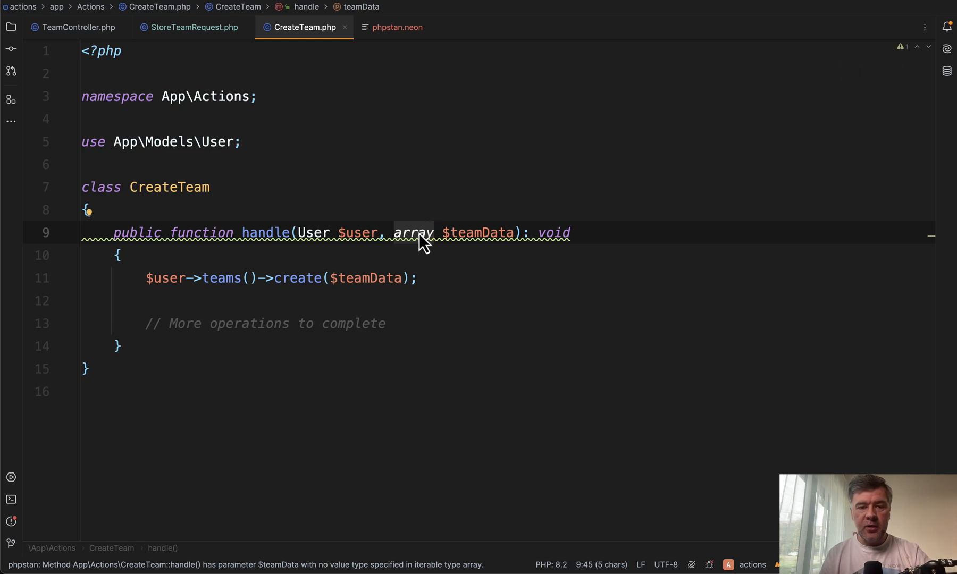
{"action": "key", "text": "enter"}
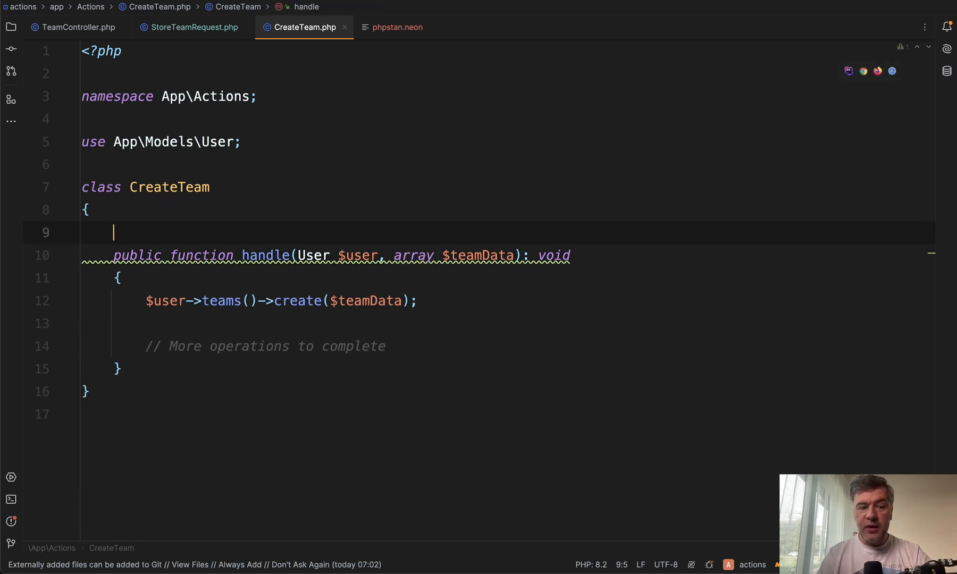
{"action": "type", "text": "/*"}
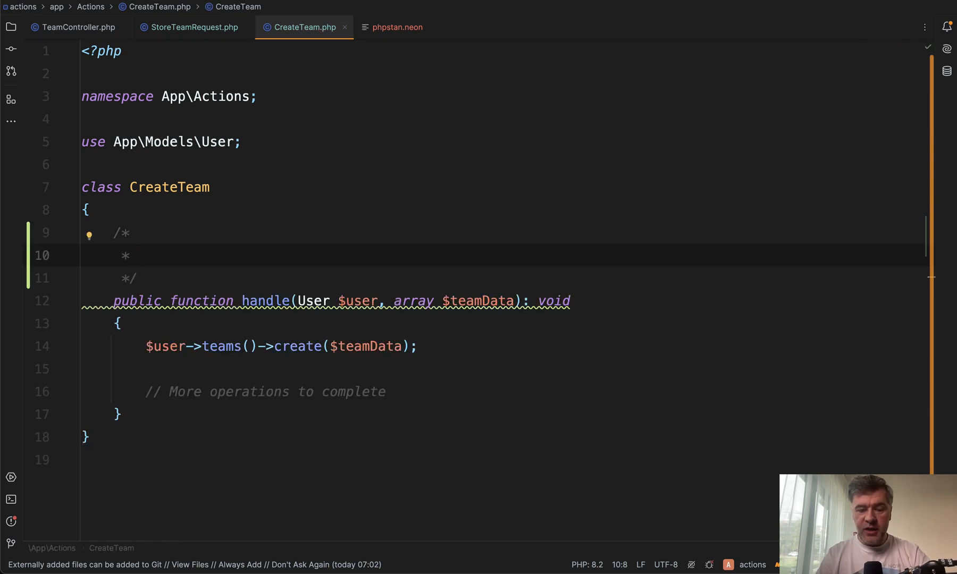
{"action": "type", "text": "@param"}
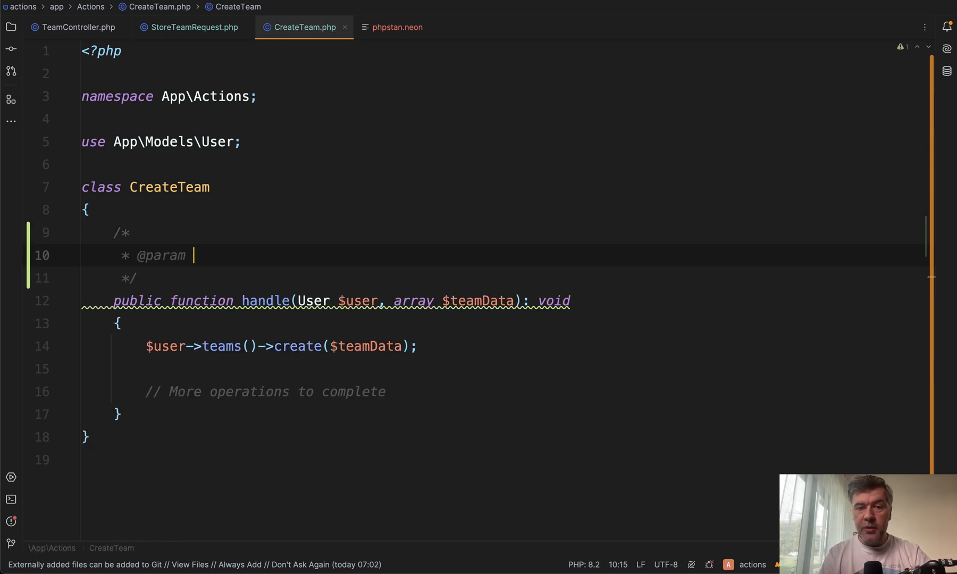
{"action": "type", "text": "$team"}
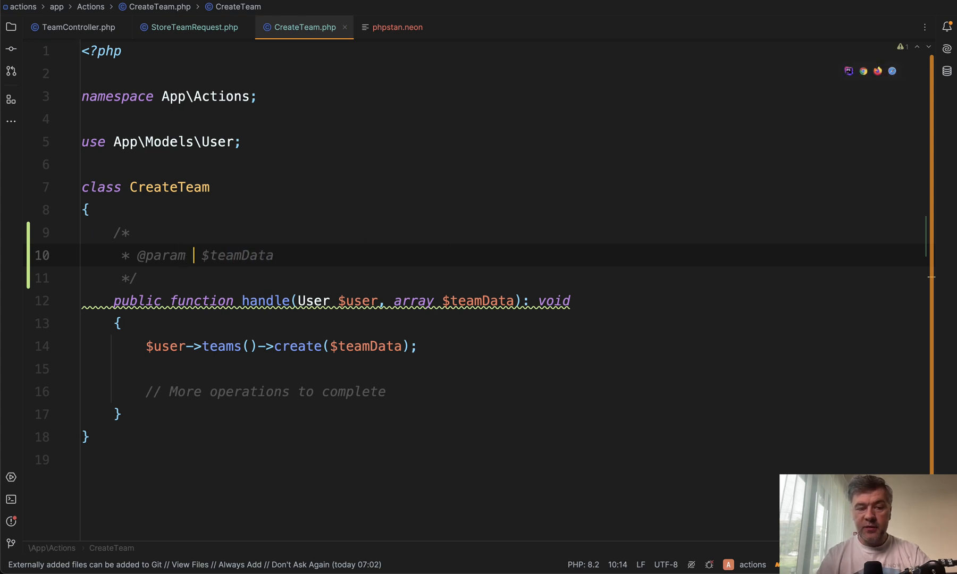
{"action": "type", "text": "array{name"}
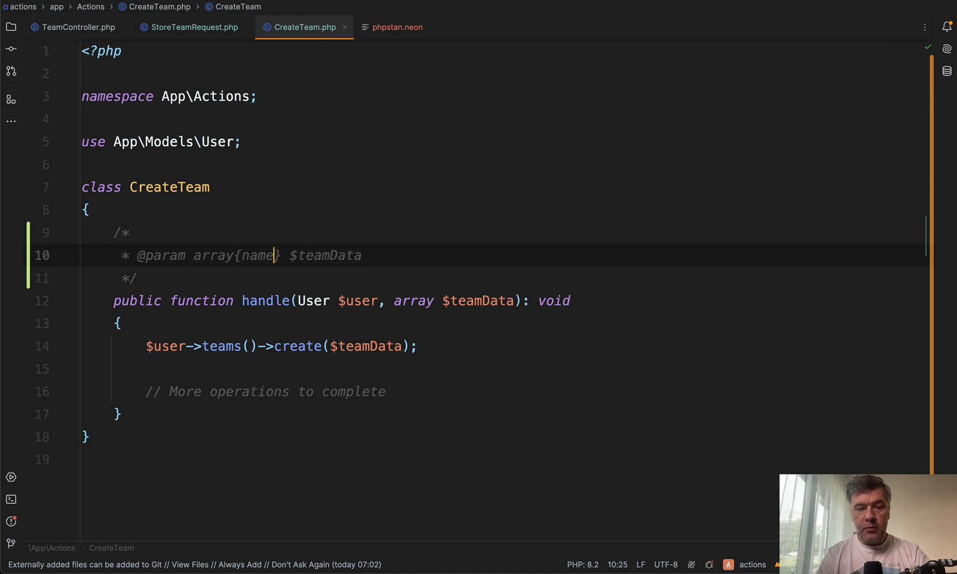
{"action": "type", "text": ": string, descrip"}
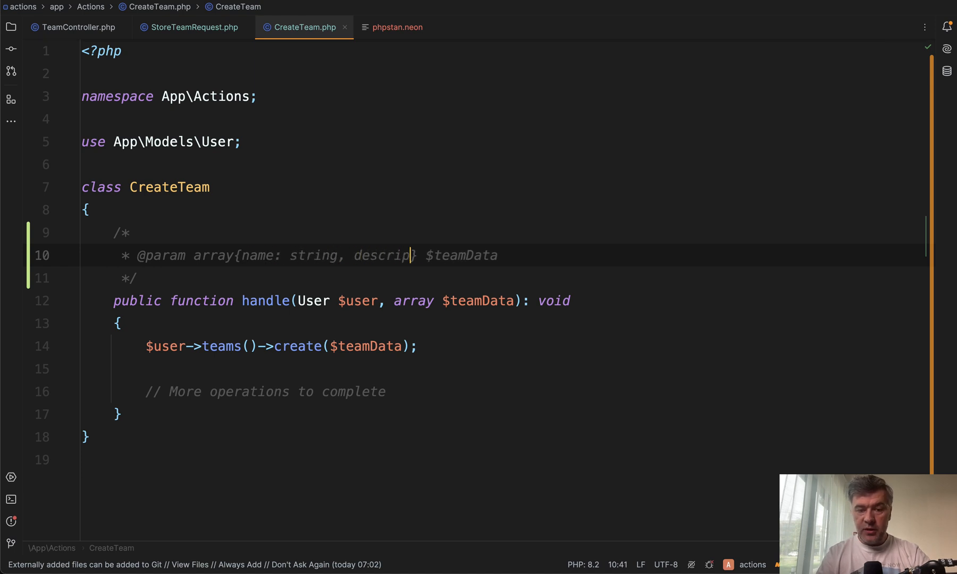
{"action": "type", "text": "tion: string"}
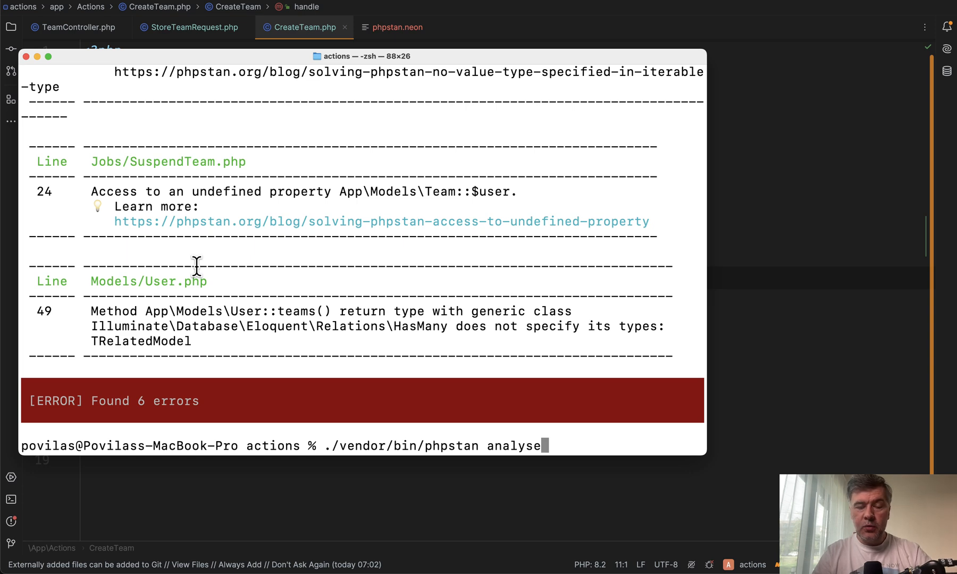
Rerun ./vendor/bin/phpstan analyse after adding the array-shape docblock.
{"action": "key", "text": "Return"}
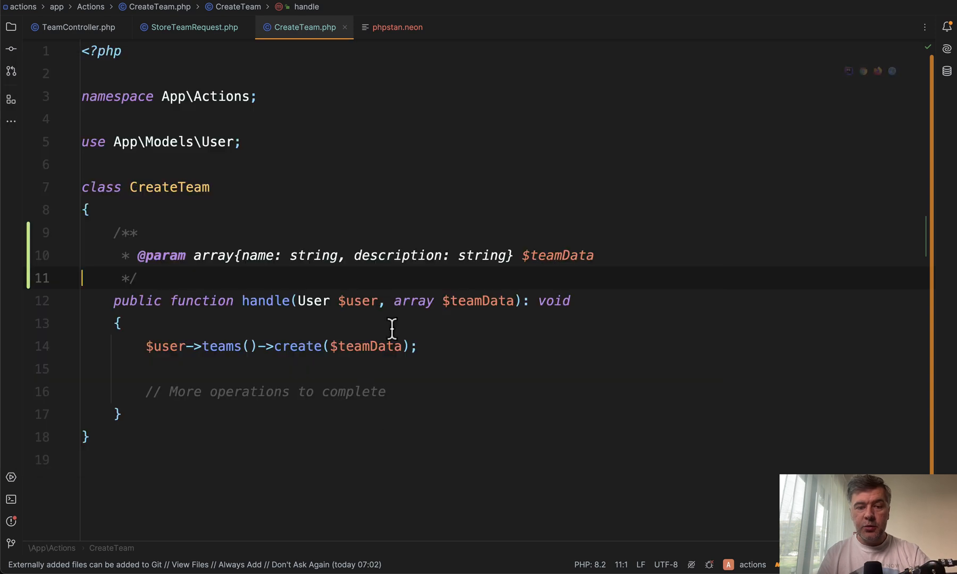
{"action": "mouse_move", "coordinate": [280, 281]}
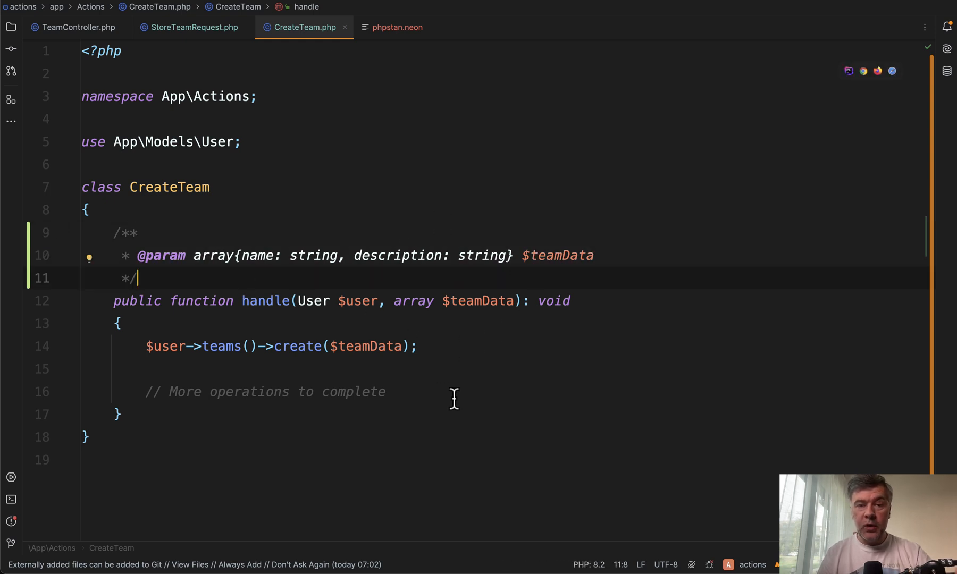
{"action": "mouse_move", "coordinate": [472, 355]}
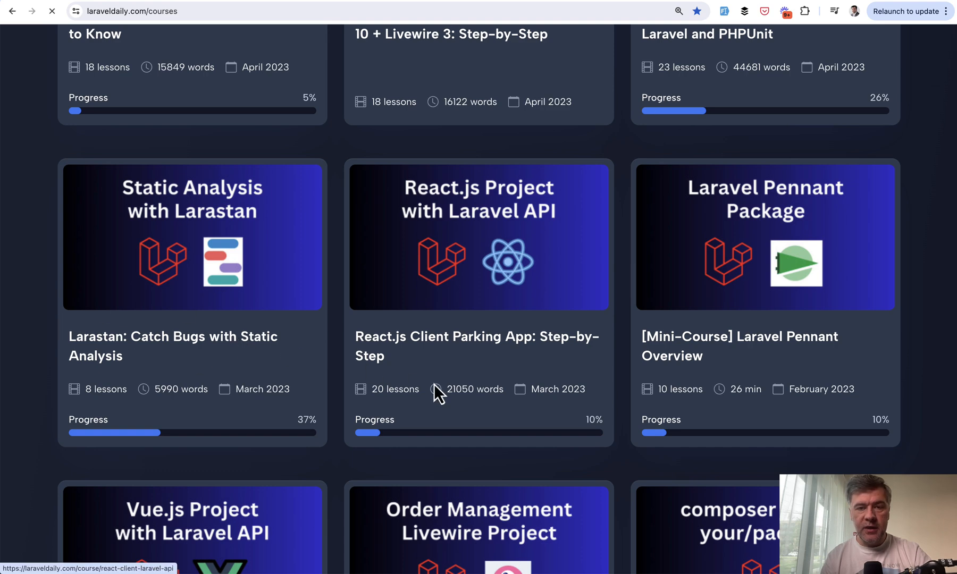
{"action": "left_click", "coordinate": [191, 236]}
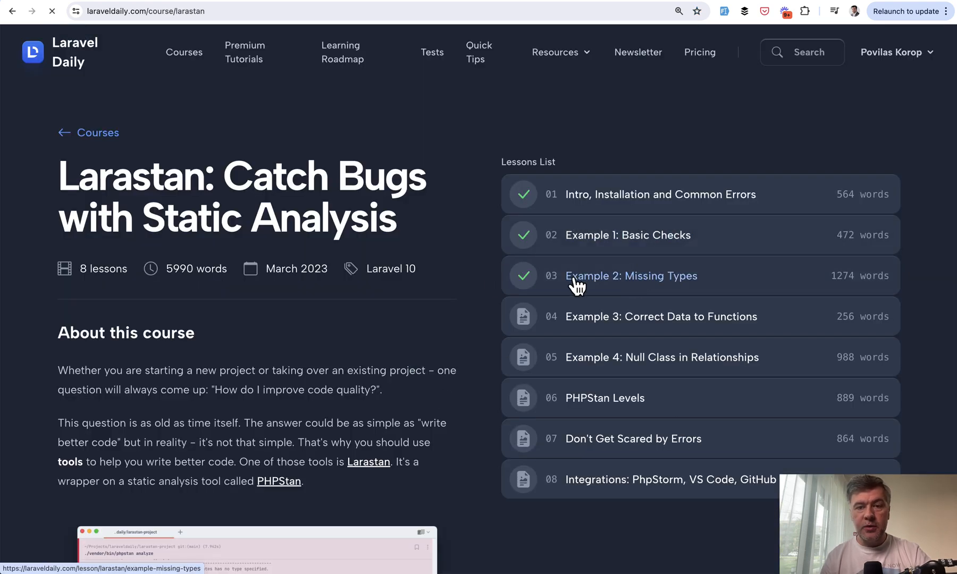
{"action": "left_click", "coordinate": [631, 276]}
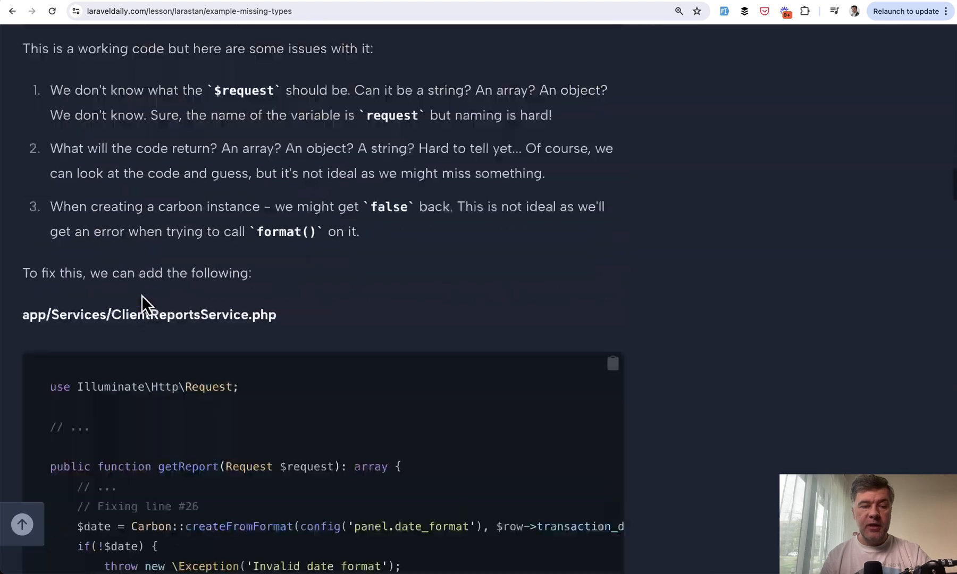
{"action": "scroll", "scroll_direction": "down", "scroll_amount": 3}
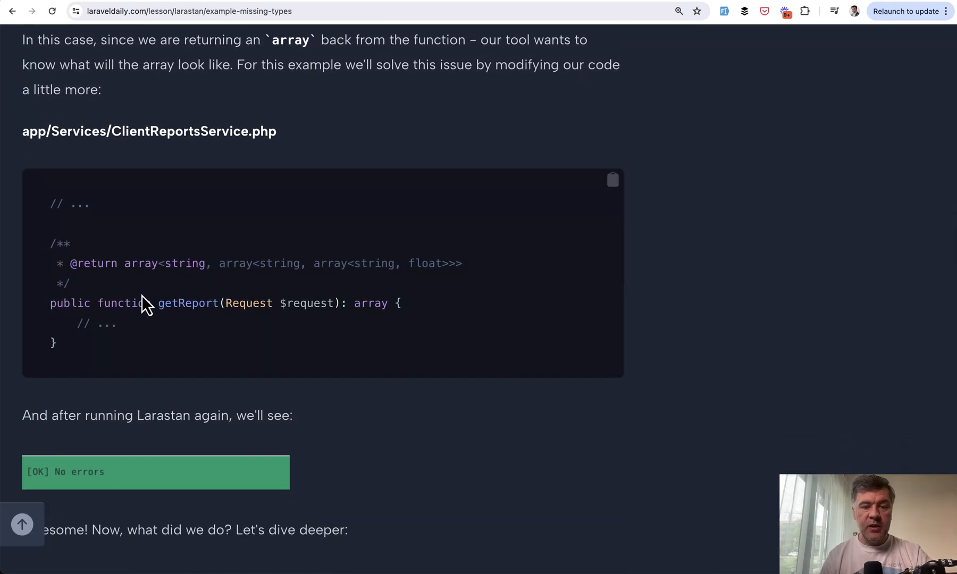
{"action": "double_click", "coordinate": [370, 303]}
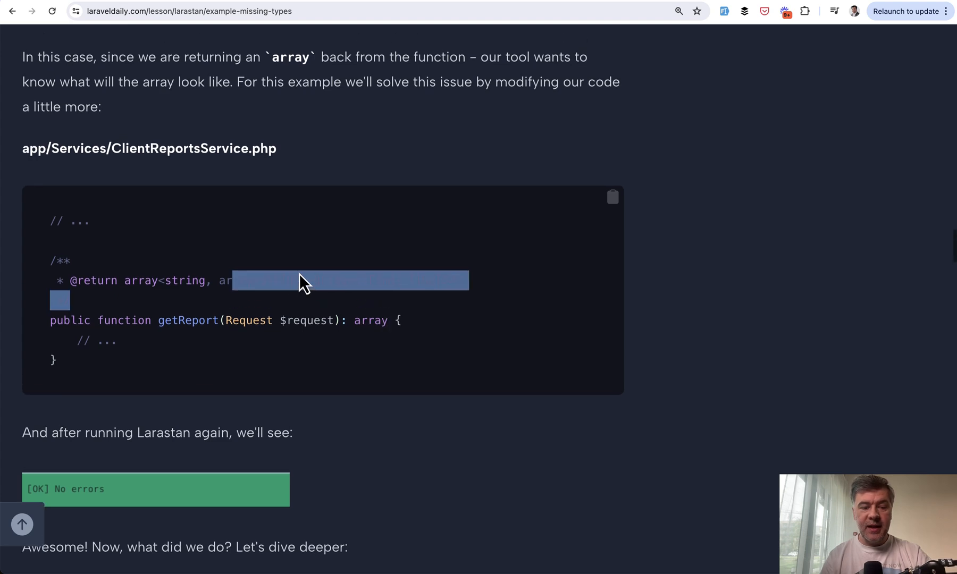
{"action": "scroll", "scroll_direction": "down", "scroll_amount": 3}
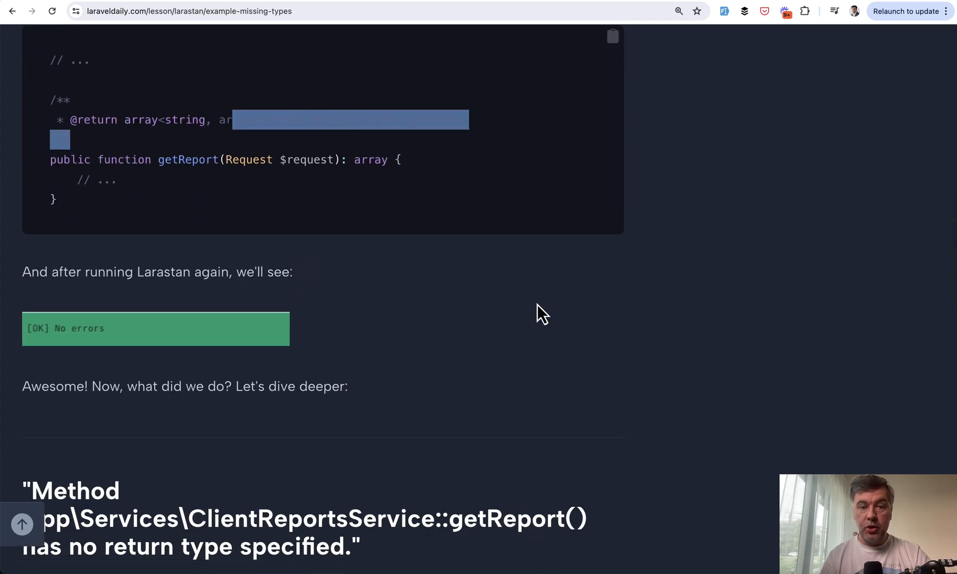
{"action": "scroll", "scroll_direction": "down", "scroll_amount": 3}
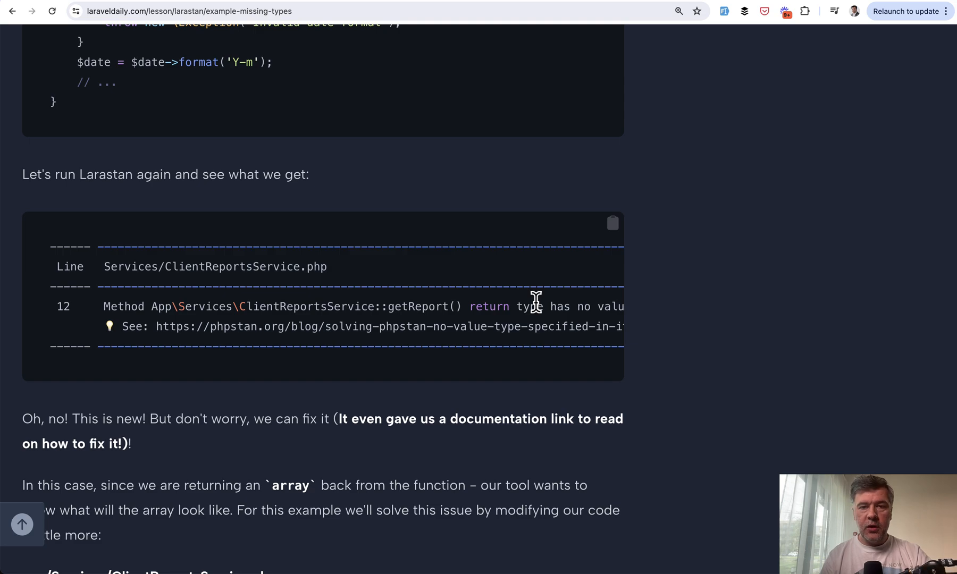
{"action": "scroll", "scroll_direction": "down", "scroll_amount": 3}
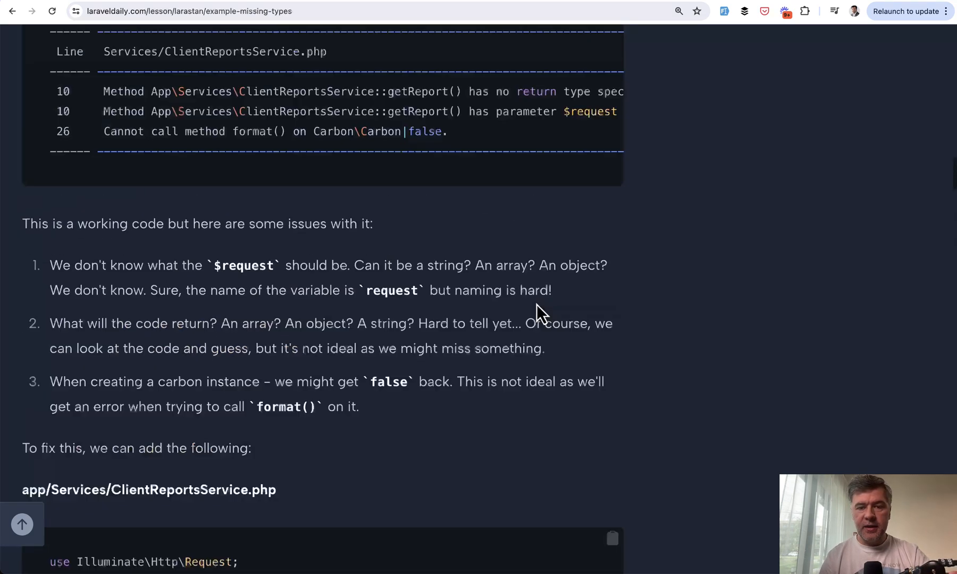
{"action": "scroll", "scroll_direction": "up", "scroll_amount": 3}
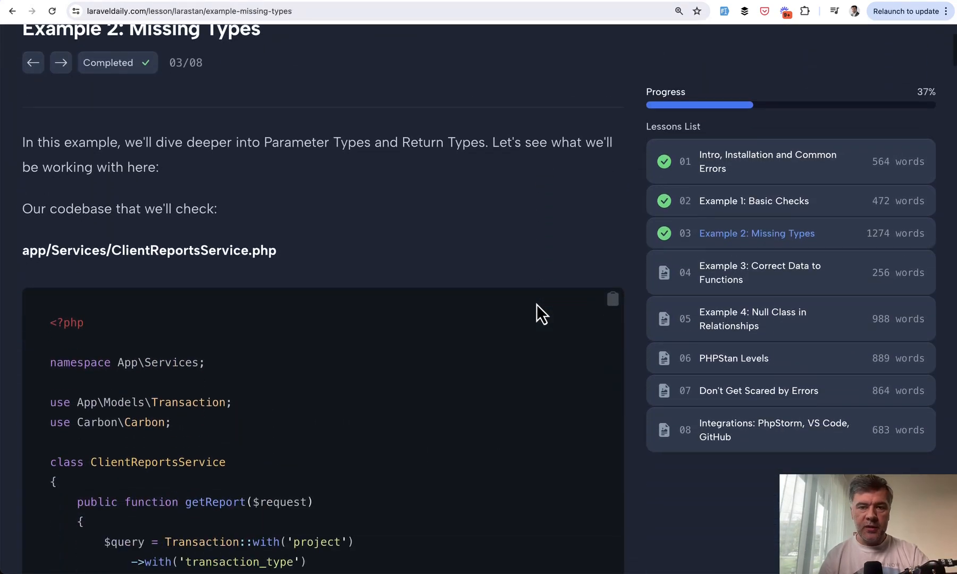
{"action": "left_click", "coordinate": [190, 12]}
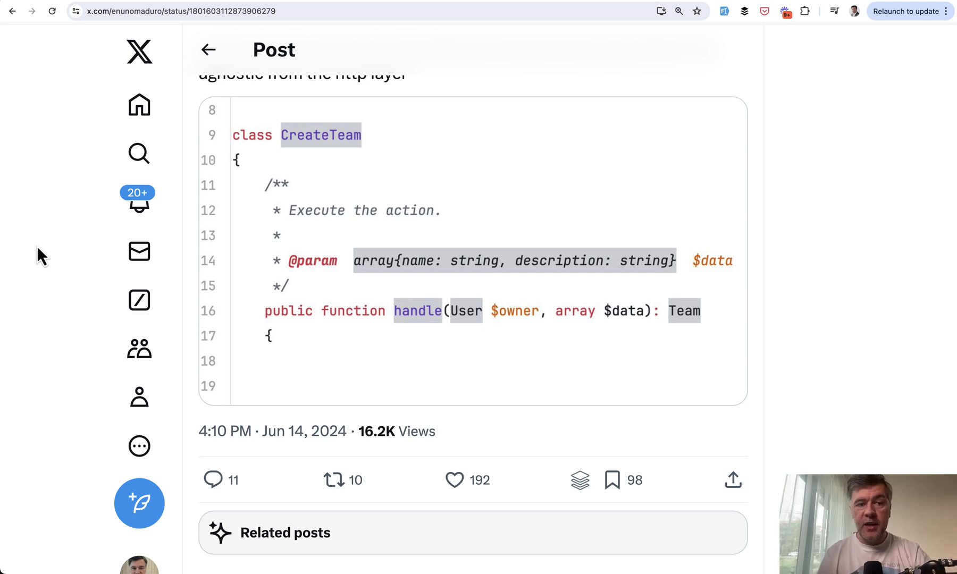
Scroll the X replies comparing DTOs, array shapes and spatie/laravel-data.
{"action": "scroll", "scroll_direction": "down", "scroll_amount": 3}
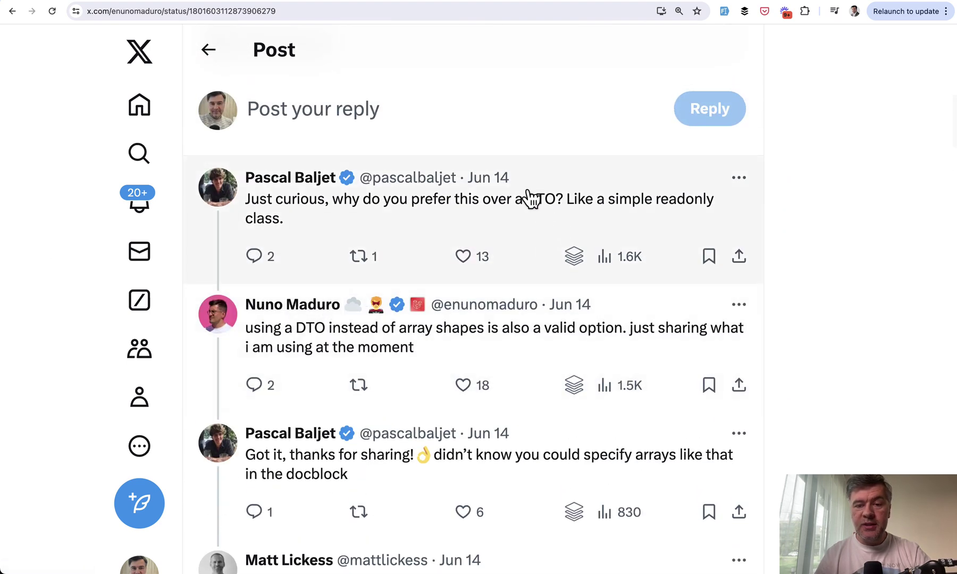
{"action": "mouse_move", "coordinate": [543, 290]}
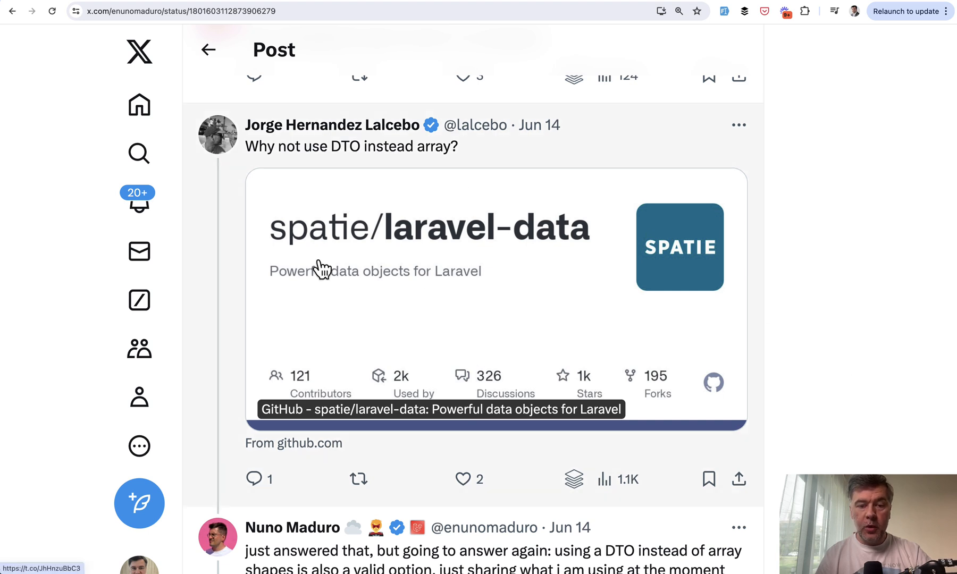
{"action": "mouse_move", "coordinate": [862, 267]}
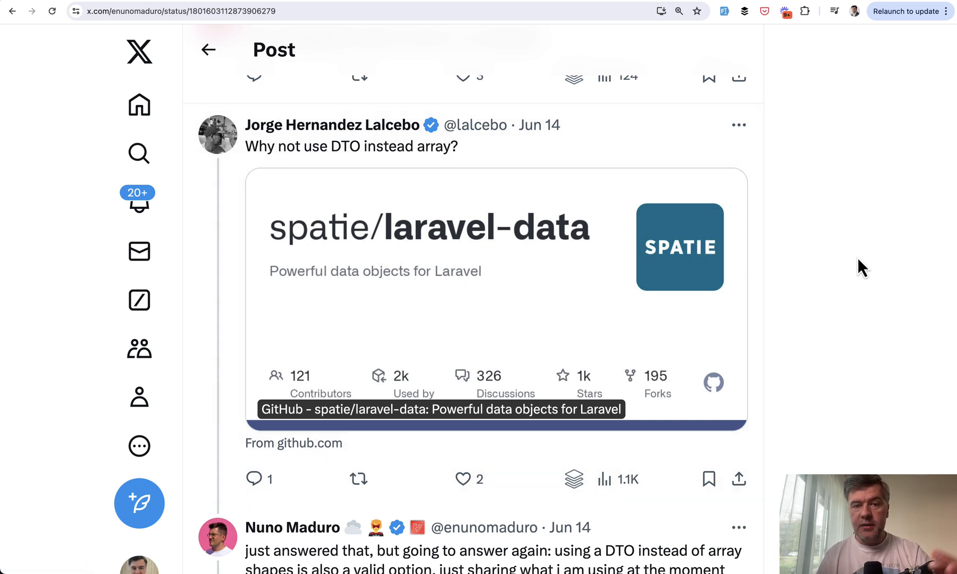
{"action": "scroll", "scroll_direction": "down", "scroll_amount": 3}
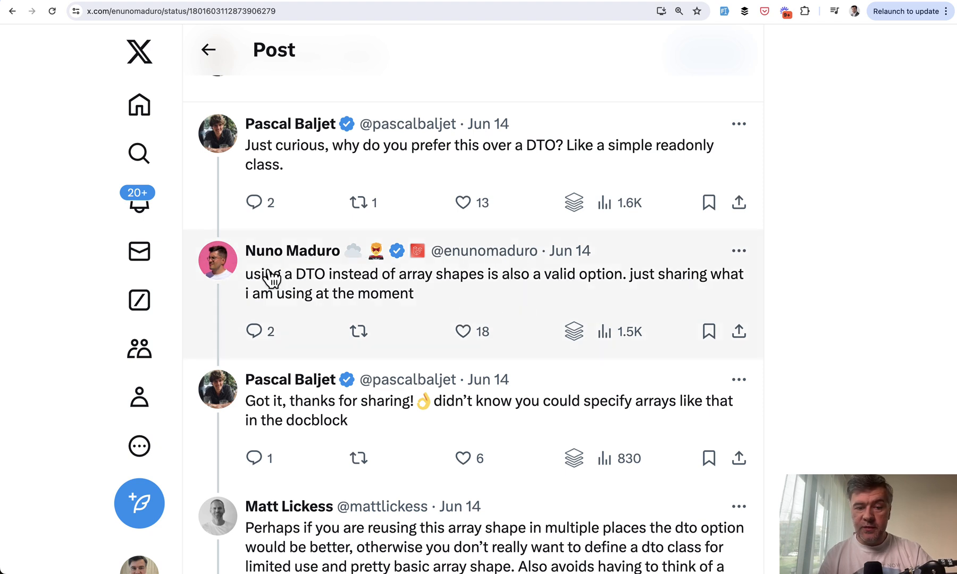
{"action": "mouse_move", "coordinate": [937, 321]}
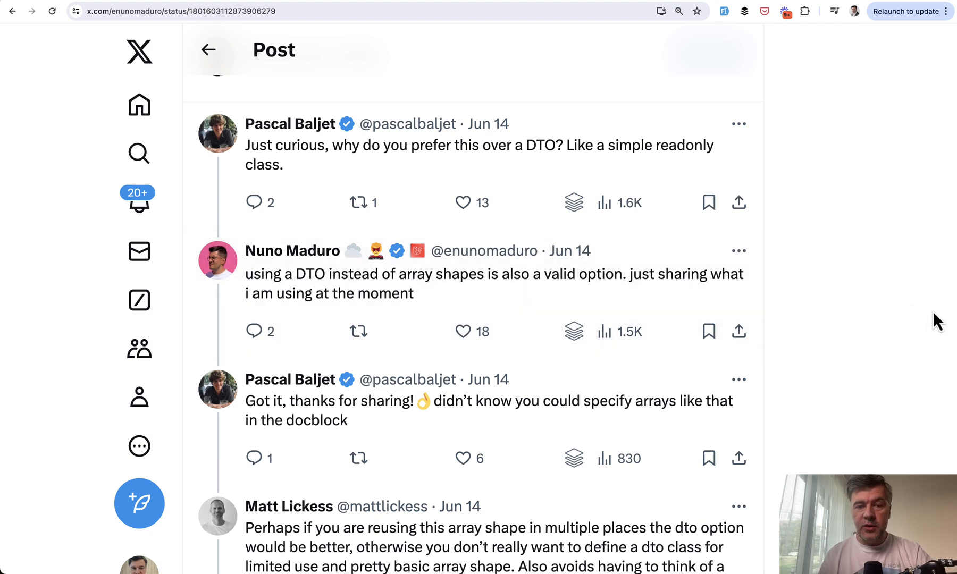
{"action": "mouse_move", "coordinate": [855, 310]}
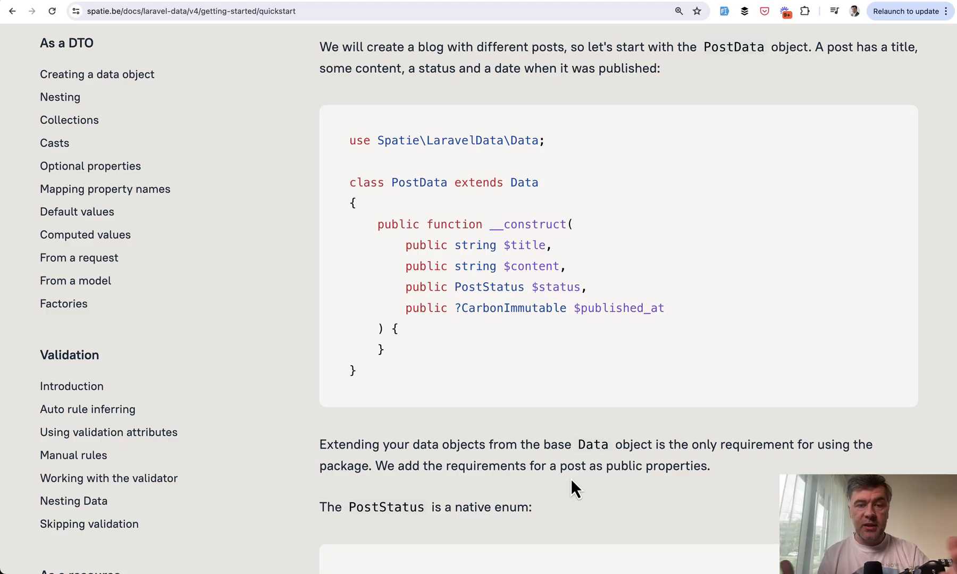
Review the PostData class example on the Laravel Data Quickstart page.
{"action": "scroll", "scroll_direction": "up", "scroll_amount": 3}
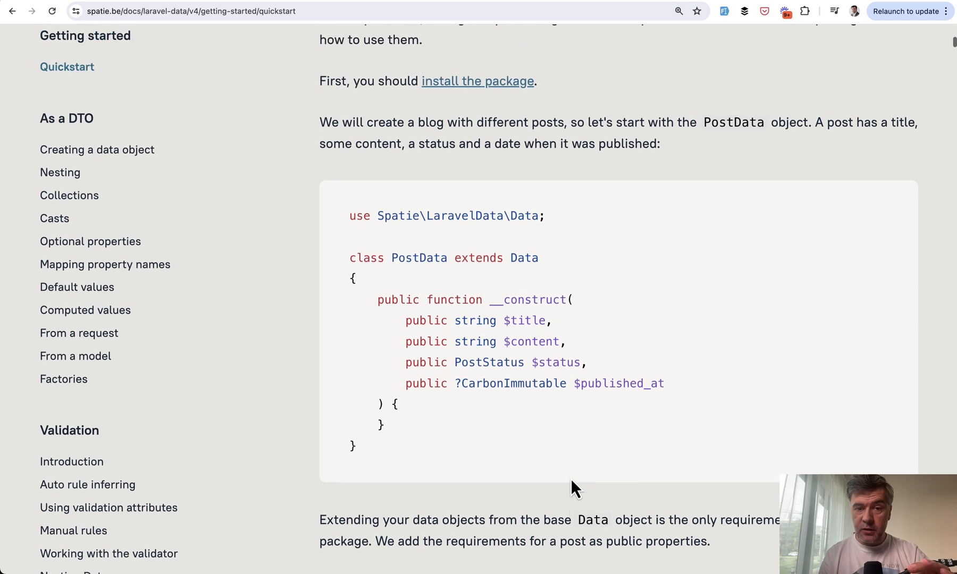
{"action": "scroll", "scroll_direction": "down", "scroll_amount": 3}
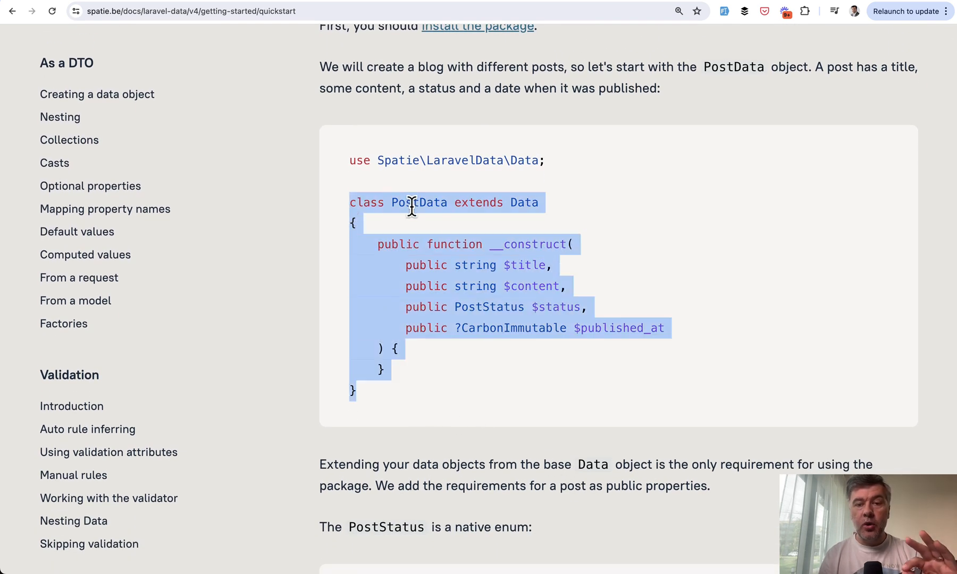
{"action": "left_click", "coordinate": [455, 235]}
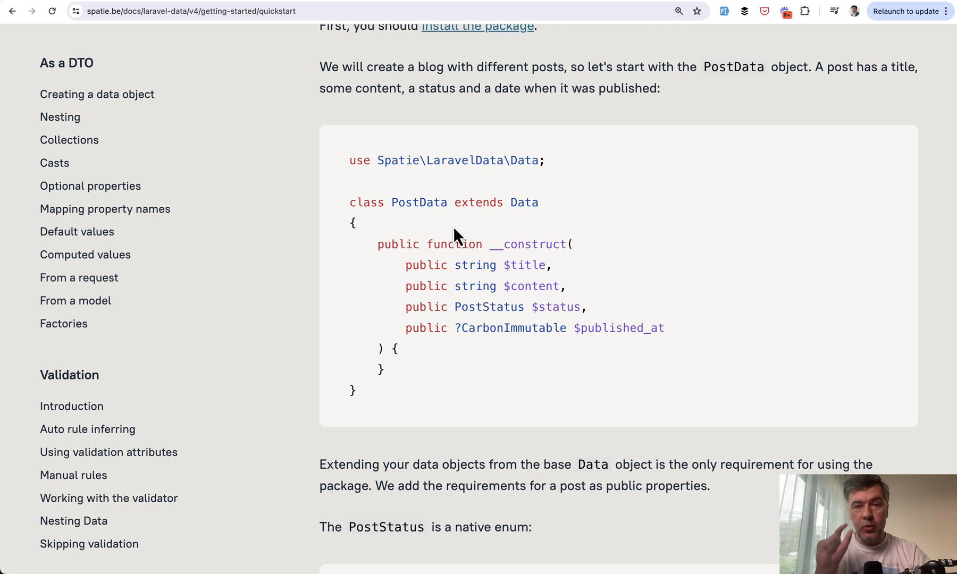
{"action": "mouse_move", "coordinate": [399, 267]}
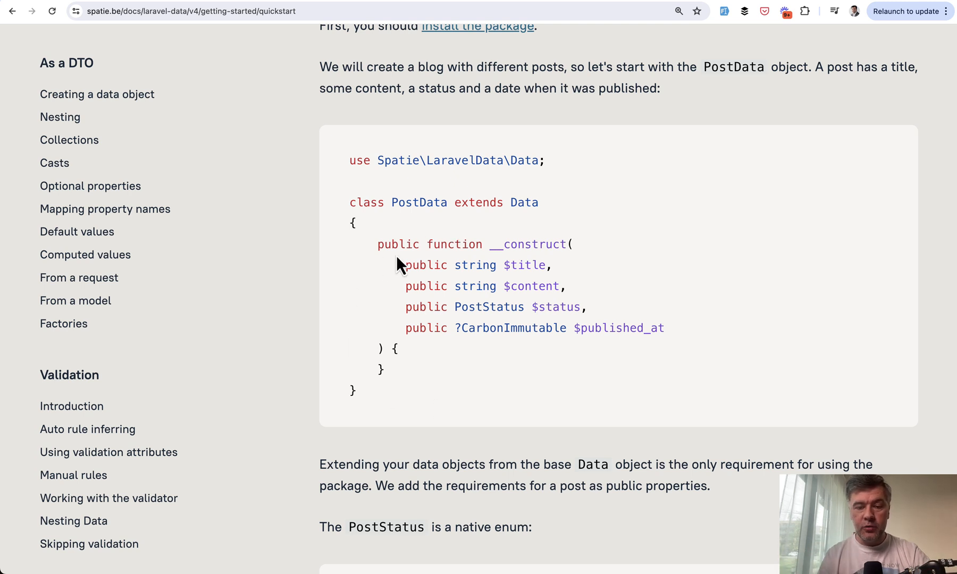
{"action": "mouse_move", "coordinate": [391, 284]}
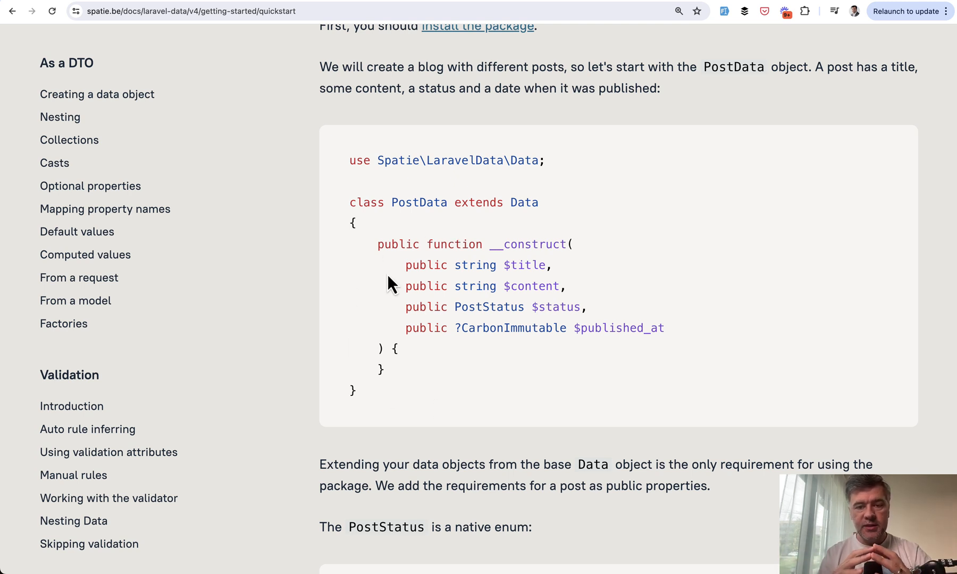
{"action": "scroll", "scroll_direction": "down", "scroll_amount": 3}
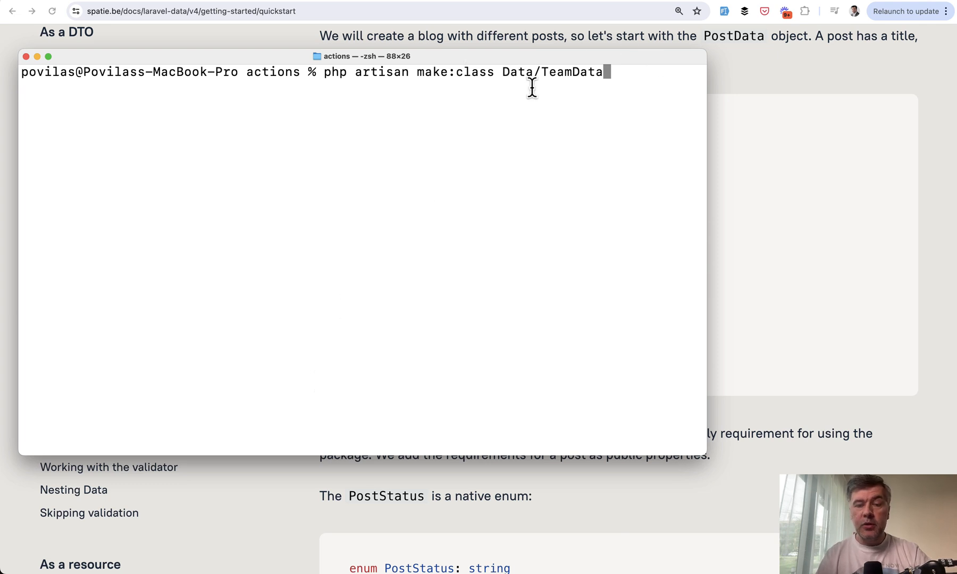
{"action": "mouse_move", "coordinate": [469, 234]}
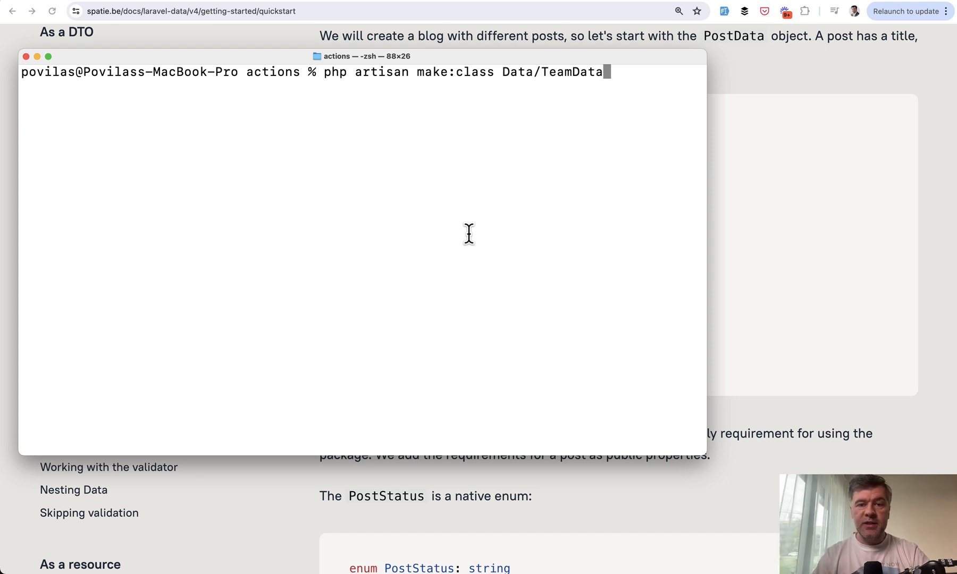
Run php artisan make:class Data/TeamData to generate app/Data/TeamData.php.
{"action": "key", "text": "Return"}
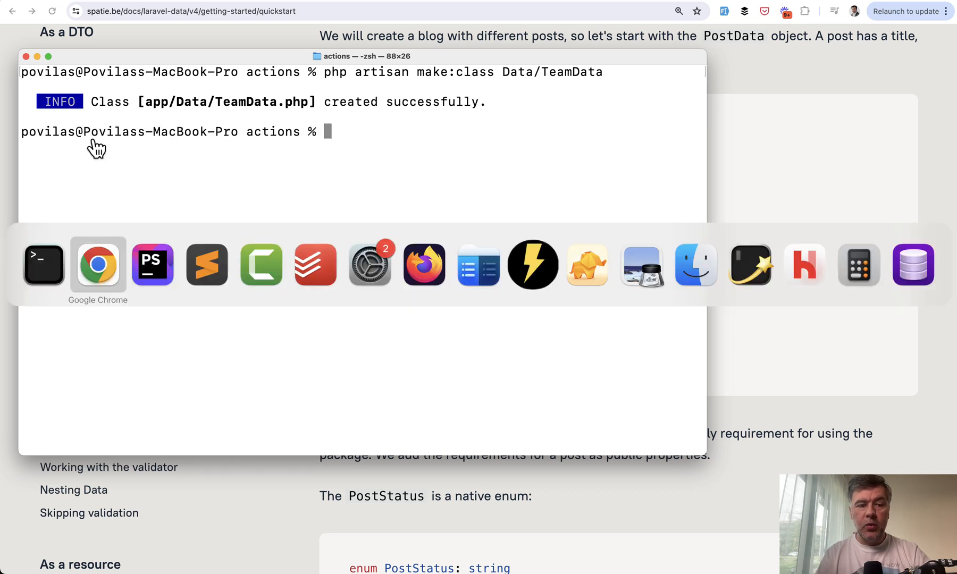
Make TeamData extend Data with #[Min(3)] string $name and #[Min(10)] ?string $description.
{"action": "left_click", "coordinate": [152, 264]}
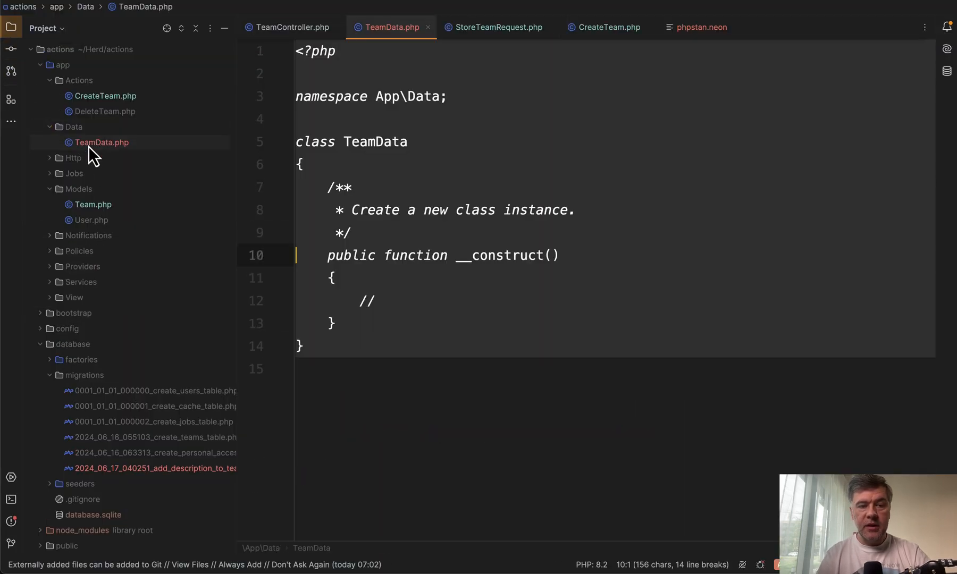
{"action": "type", "text": "extends Data"}
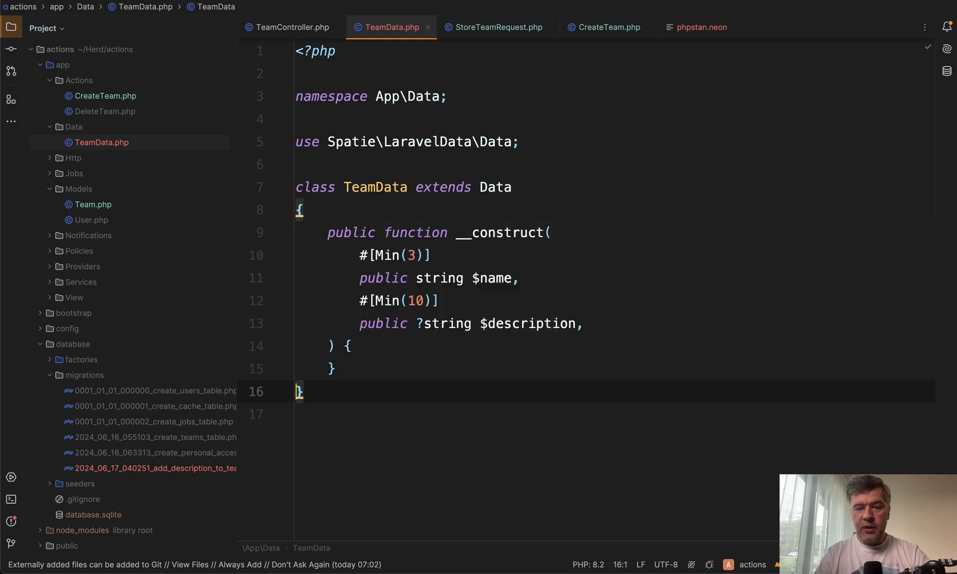
{"action": "left_click", "coordinate": [399, 255]}
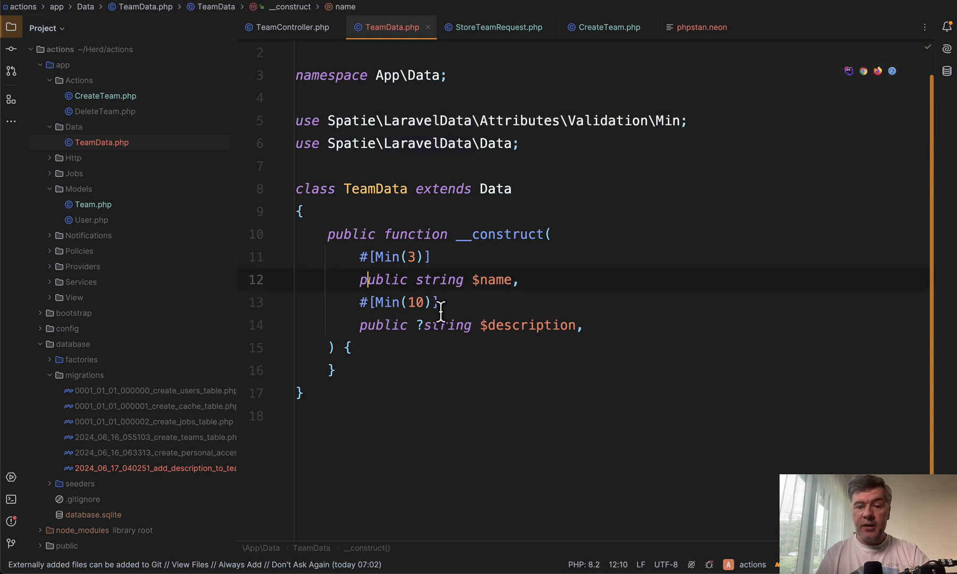
{"action": "left_click", "coordinate": [438, 302]}
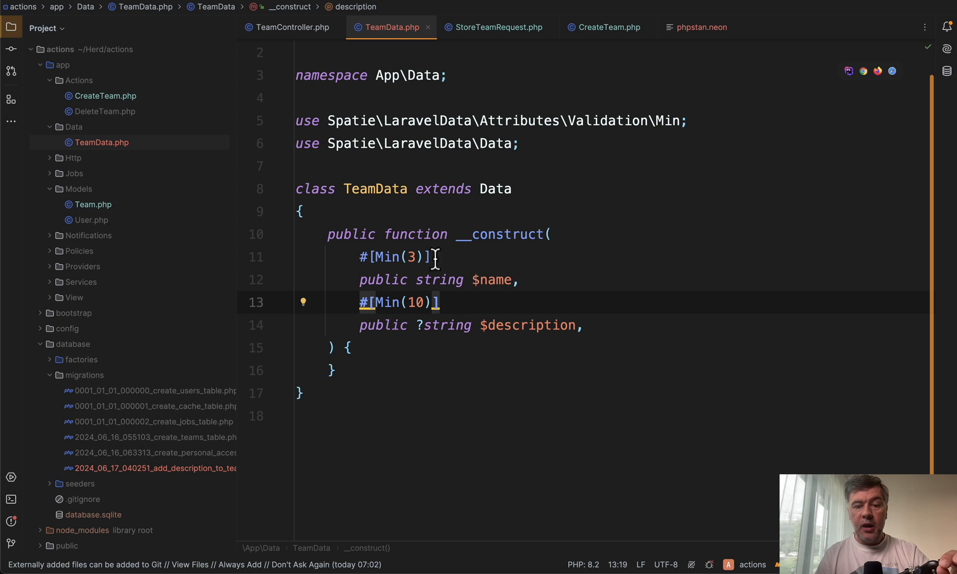
{"action": "mouse_move", "coordinate": [507, 135]}
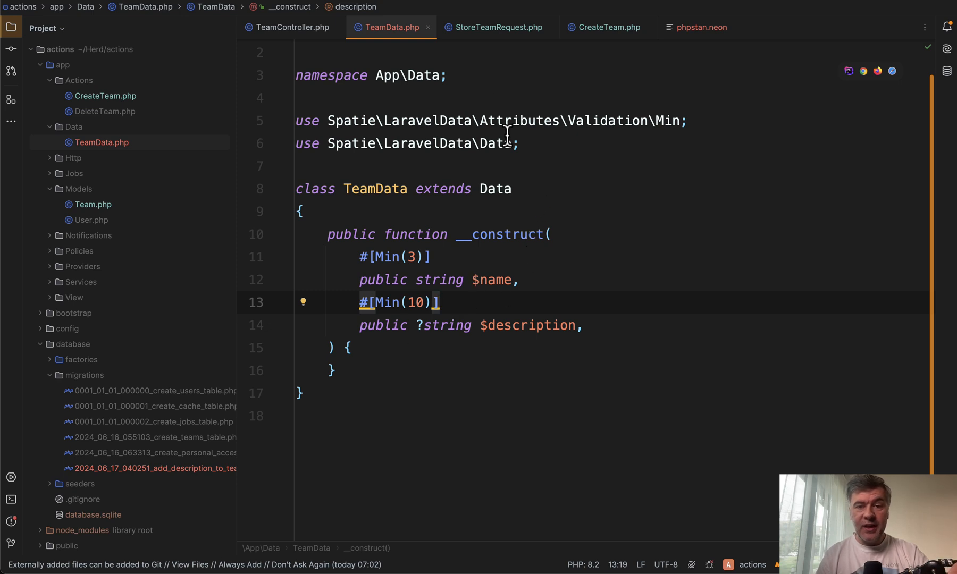
Compare StoreTeamRequest's rules (name min:3, description nullable min:10) with TeamData.
{"action": "left_click", "coordinate": [495, 27]}
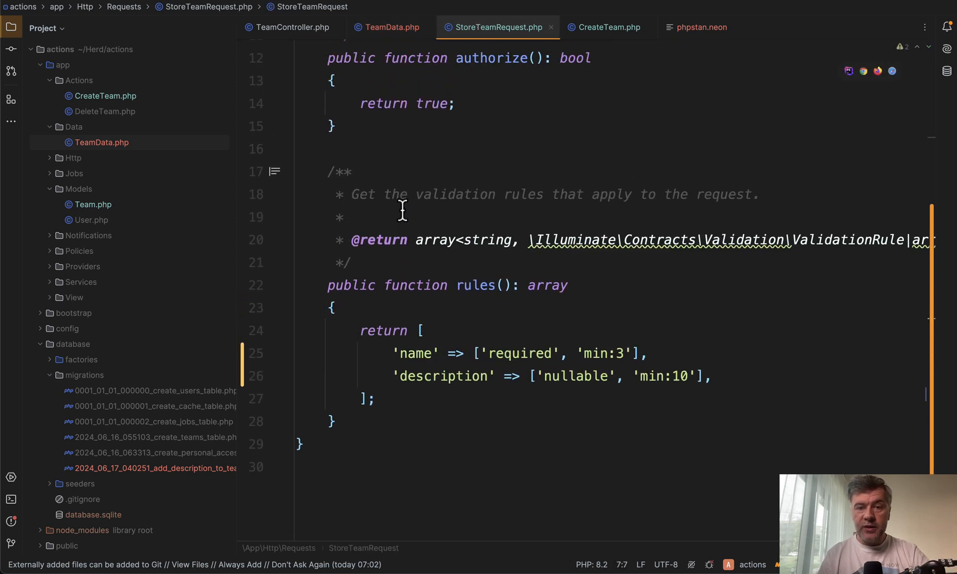
{"action": "scroll", "scroll_direction": "down", "scroll_amount": 3}
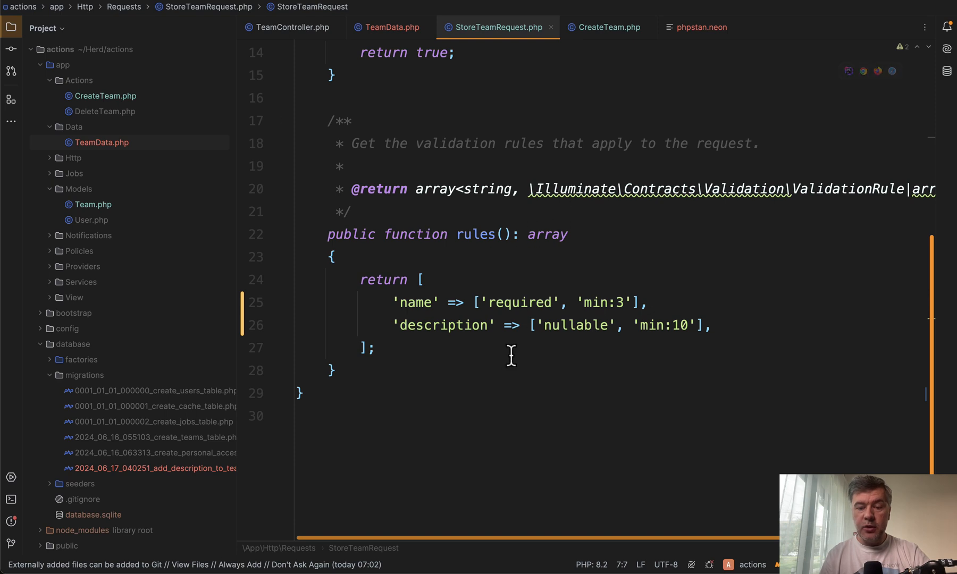
{"action": "left_click", "coordinate": [375, 348]}
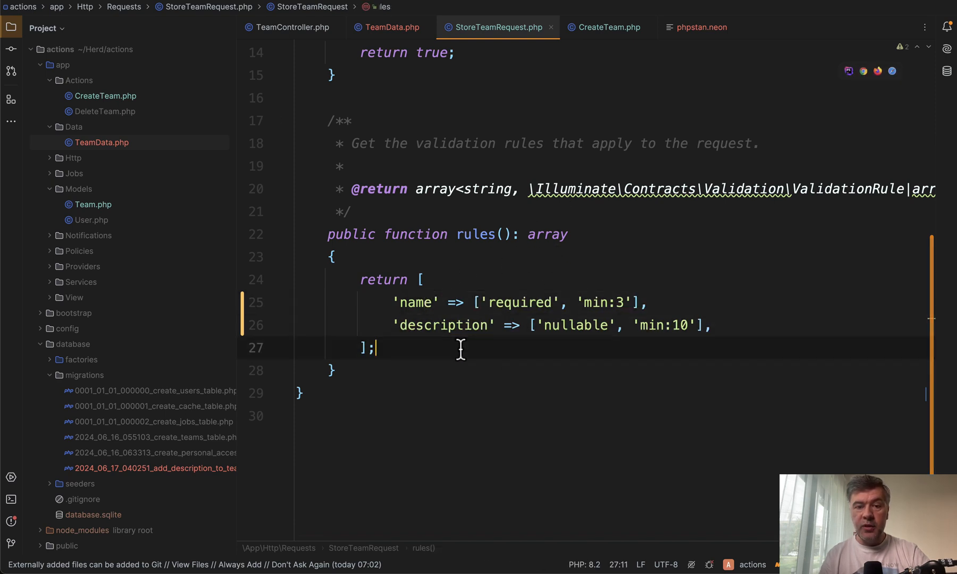
{"action": "left_click", "coordinate": [292, 27]}
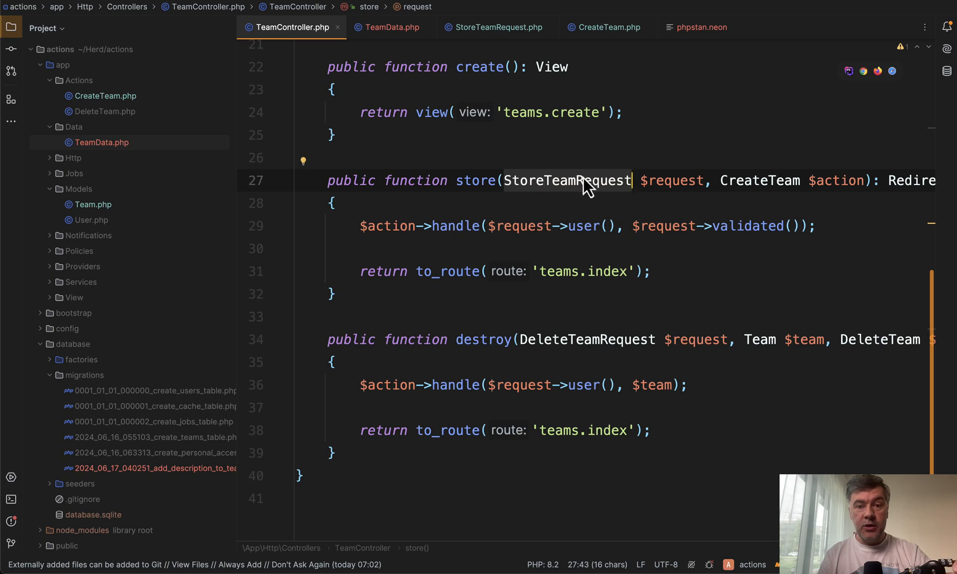
Type store() with TeamData $teamData, passing auth() and $teamData to handle.
{"action": "type", "text": "Te"}
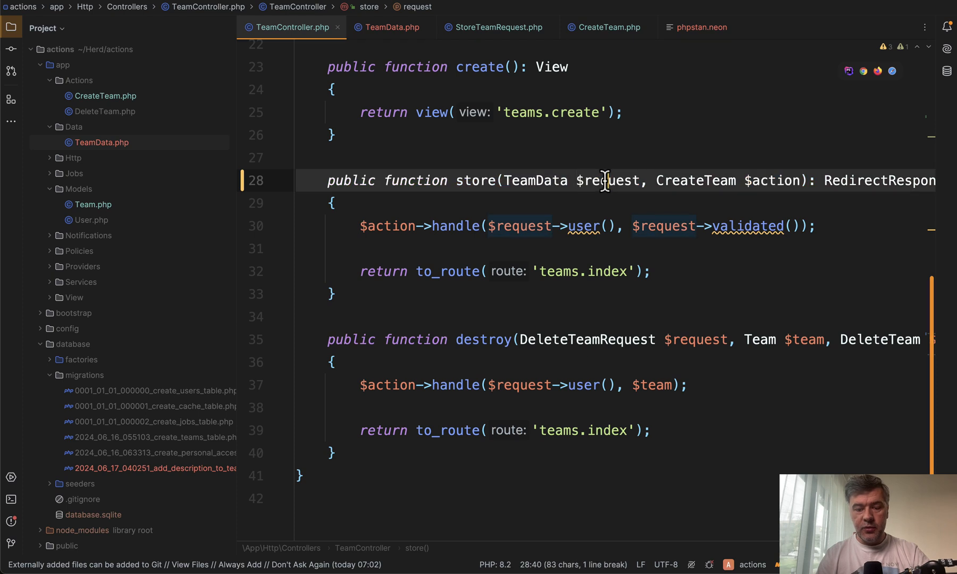
{"action": "type", "text": "$teamData"}
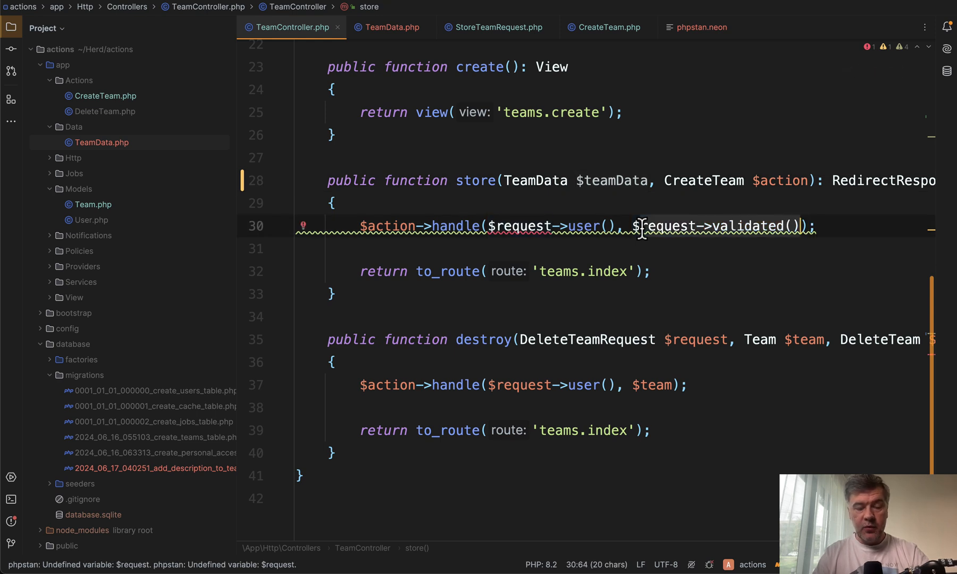
{"action": "type", "text": "$teamData"}
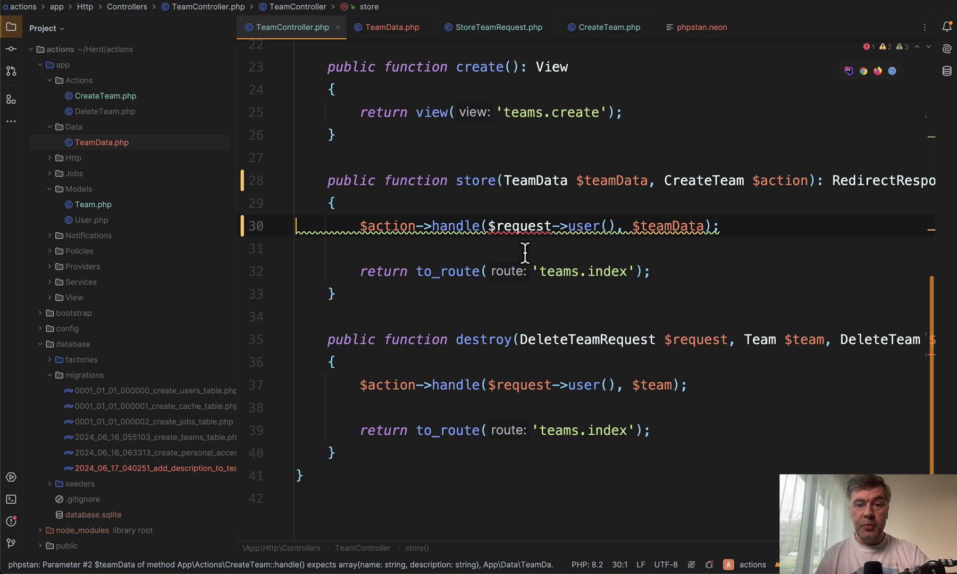
{"action": "mouse_move", "coordinate": [516, 226]}
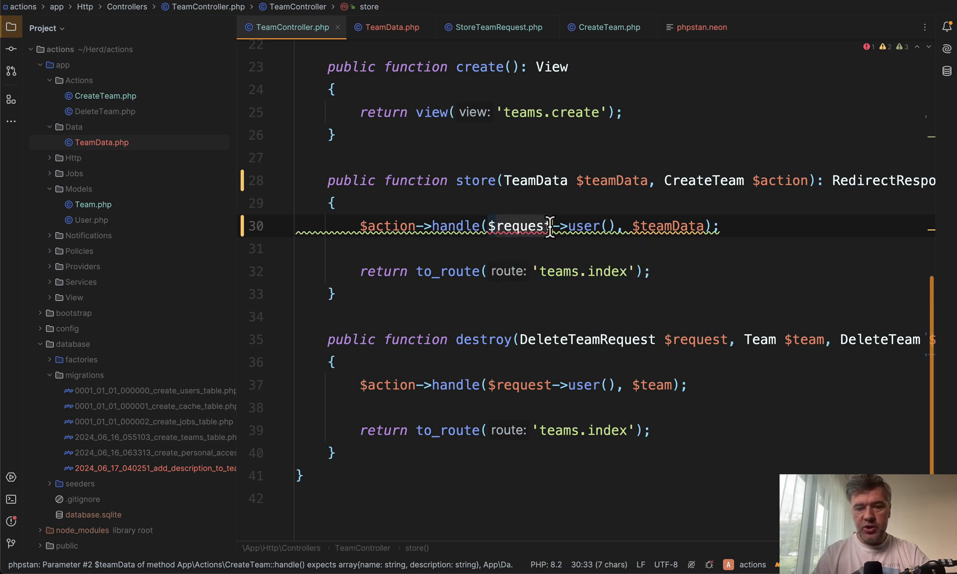
{"action": "type", "text": "auth()"}
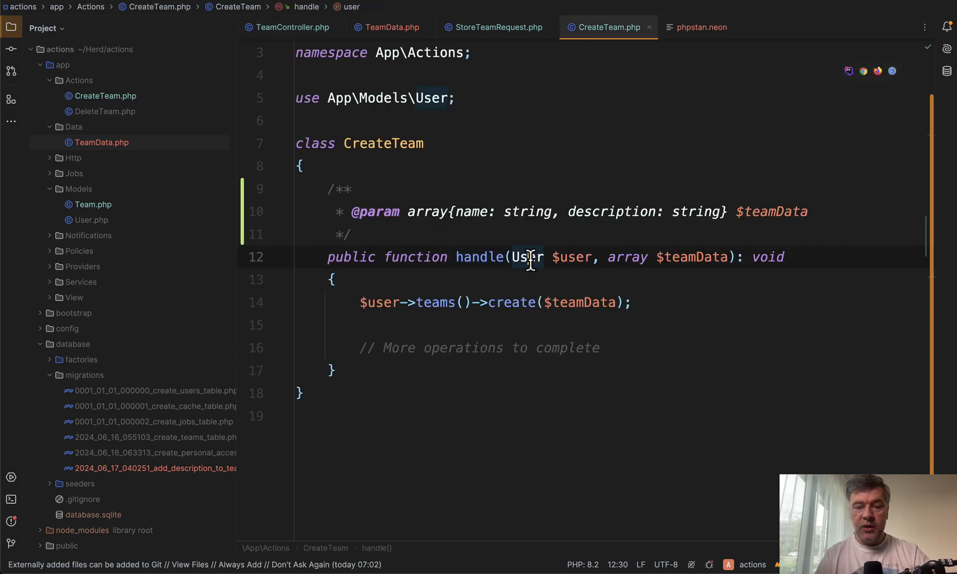
Retype handle() to Authenticatable $user and TeamData $teamData, creating from $teamData->toArray().
{"action": "type", "text": "Authenticatable"}
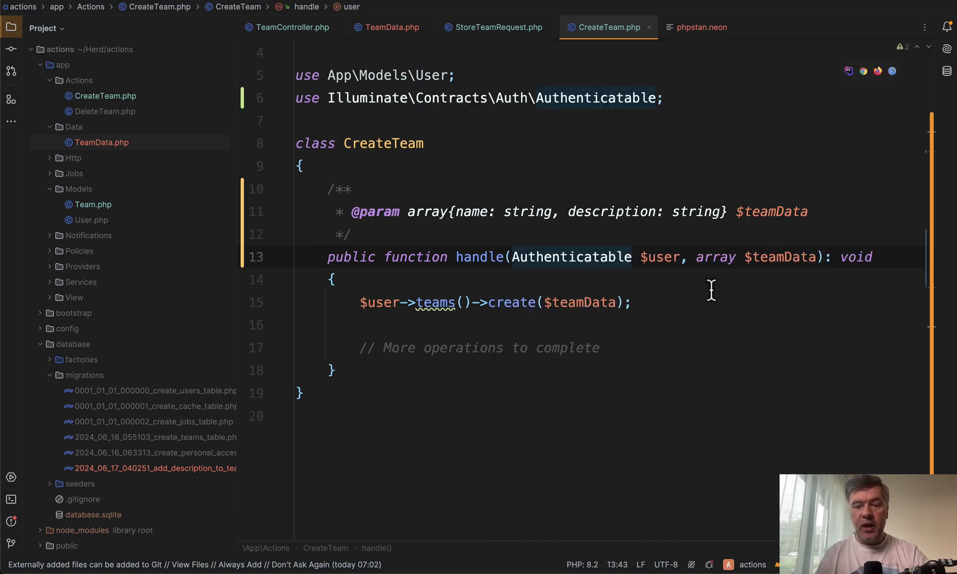
{"action": "left_click", "coordinate": [716, 256]}
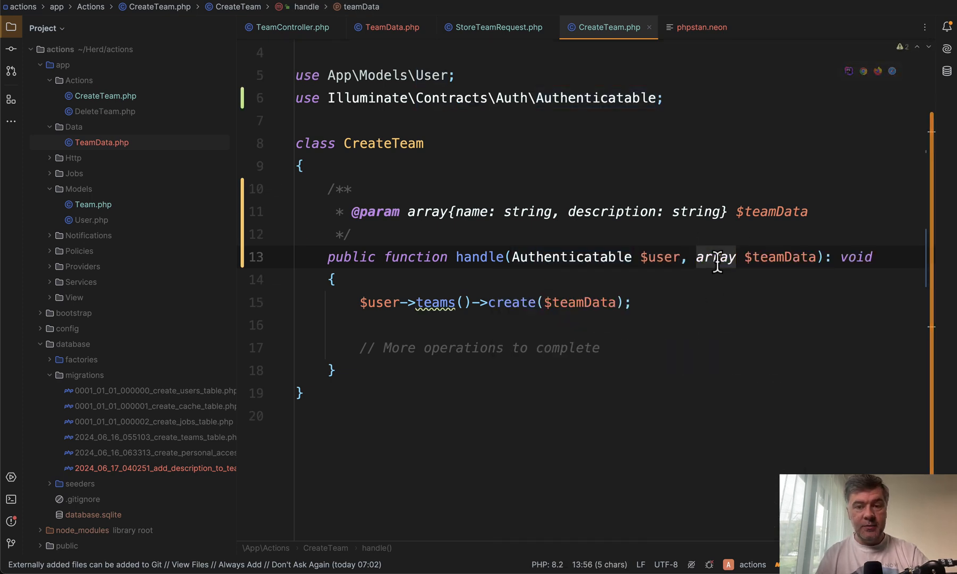
{"action": "type", "text": "Tea"}
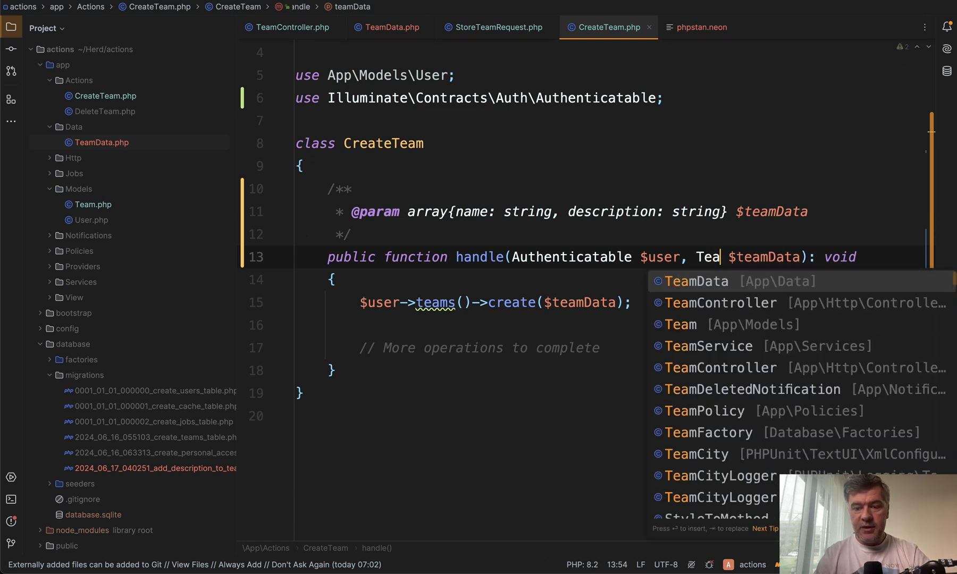
{"action": "left_click", "coordinate": [694, 280]}
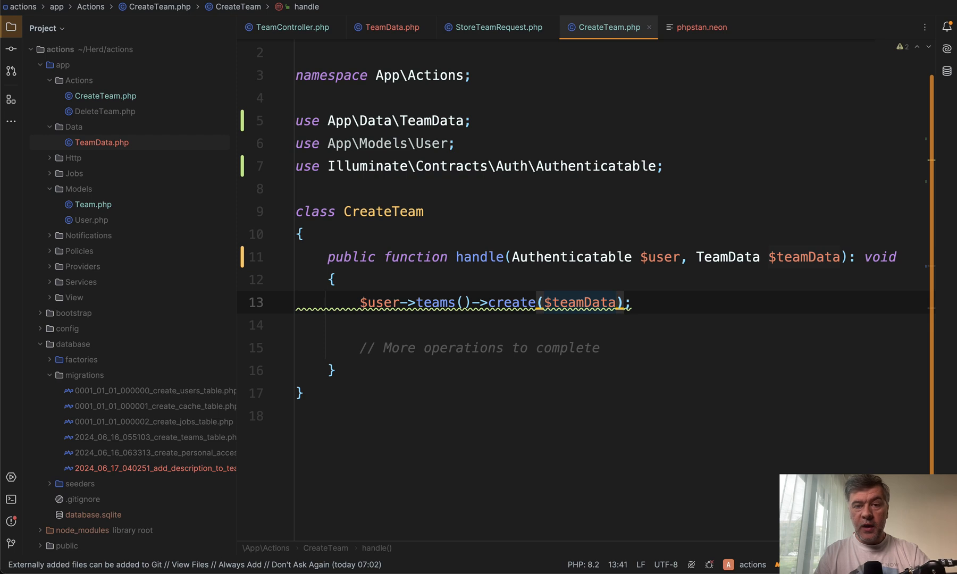
{"action": "type", "text": "->toArray("}
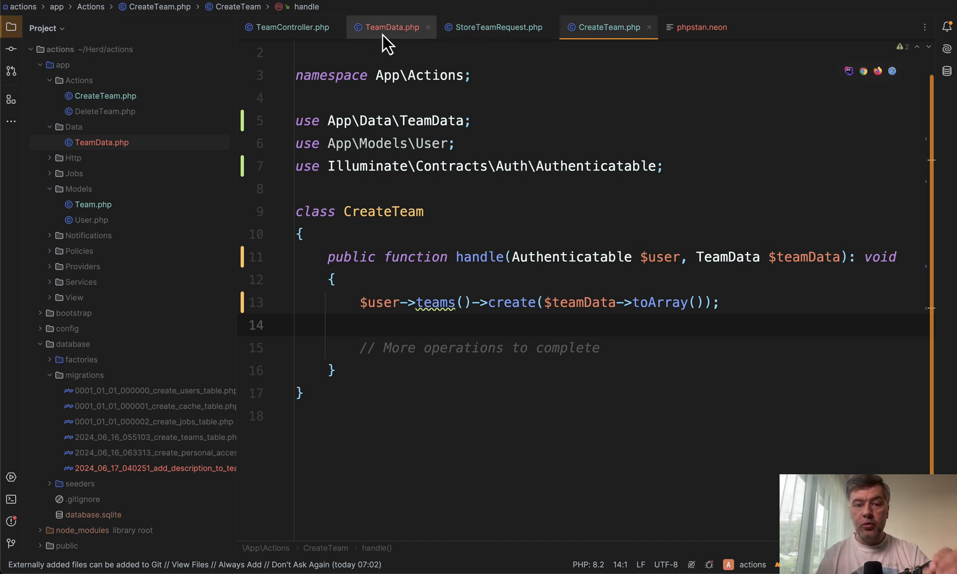
Review TeamController::store and CreateTeam::handle, ending on TeamData's Min-attributed constructor.
{"action": "left_click", "coordinate": [389, 26]}
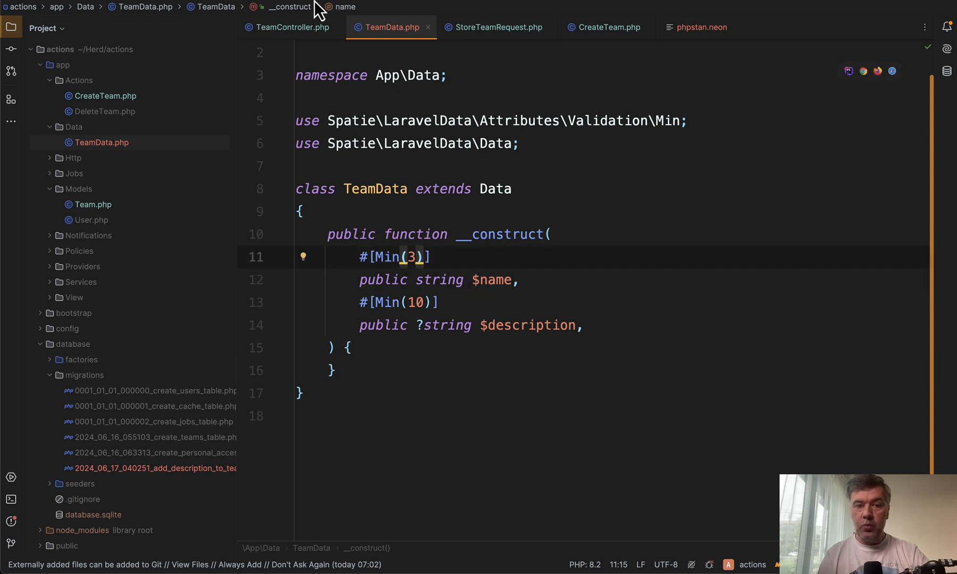
{"action": "left_click", "coordinate": [289, 26]}
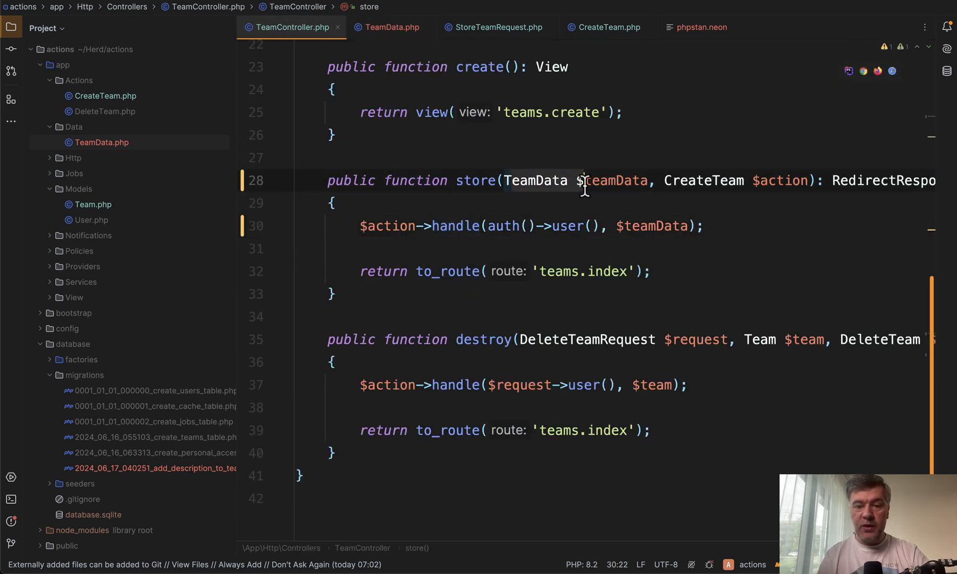
{"action": "left_click", "coordinate": [606, 27]}
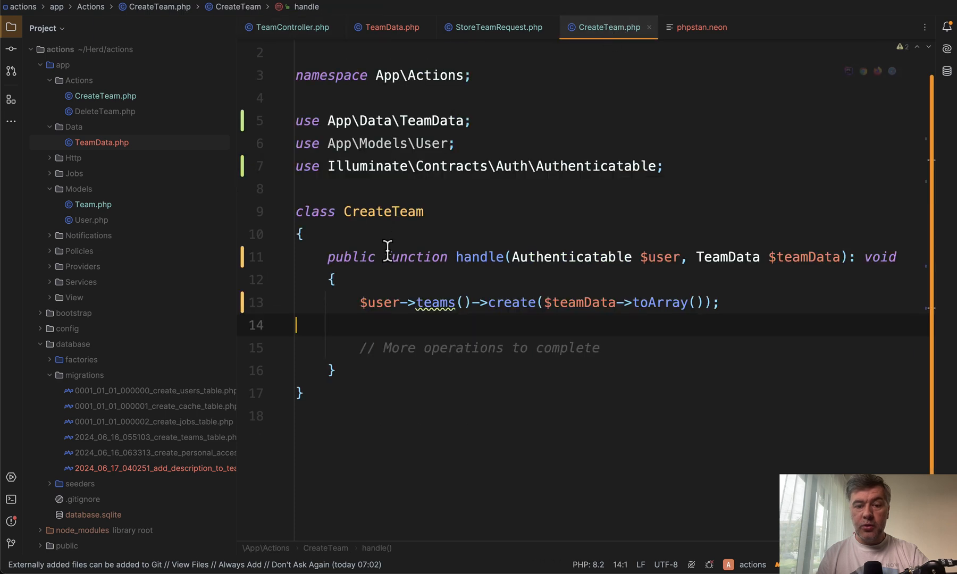
{"action": "left_click", "coordinate": [300, 234]}
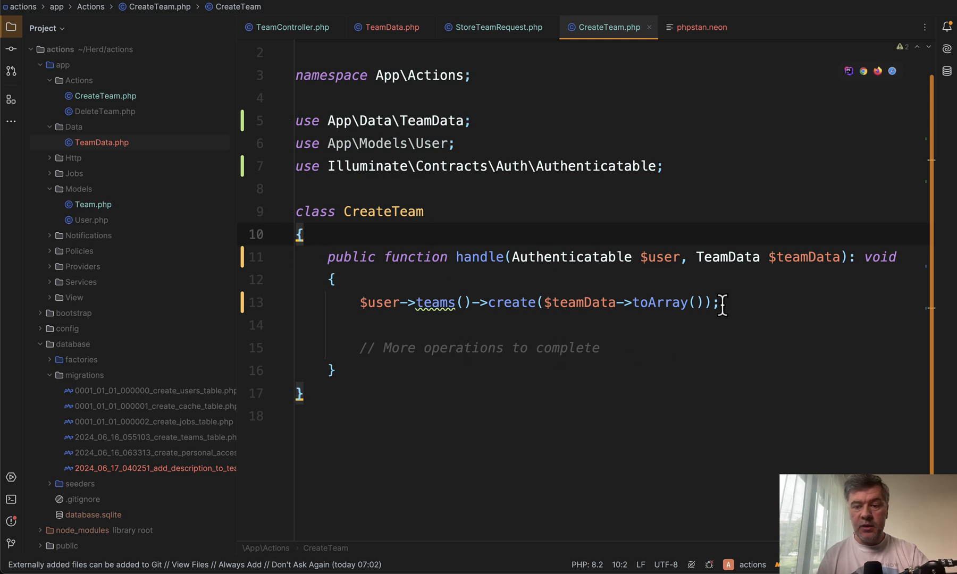
{"action": "left_click", "coordinate": [387, 27]}
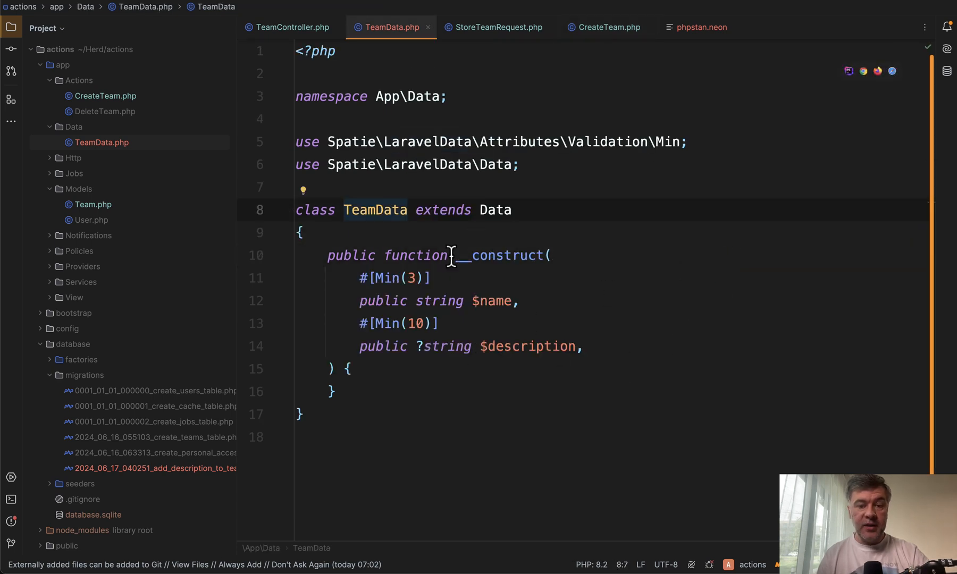
{"action": "mouse_move", "coordinate": [458, 415]}
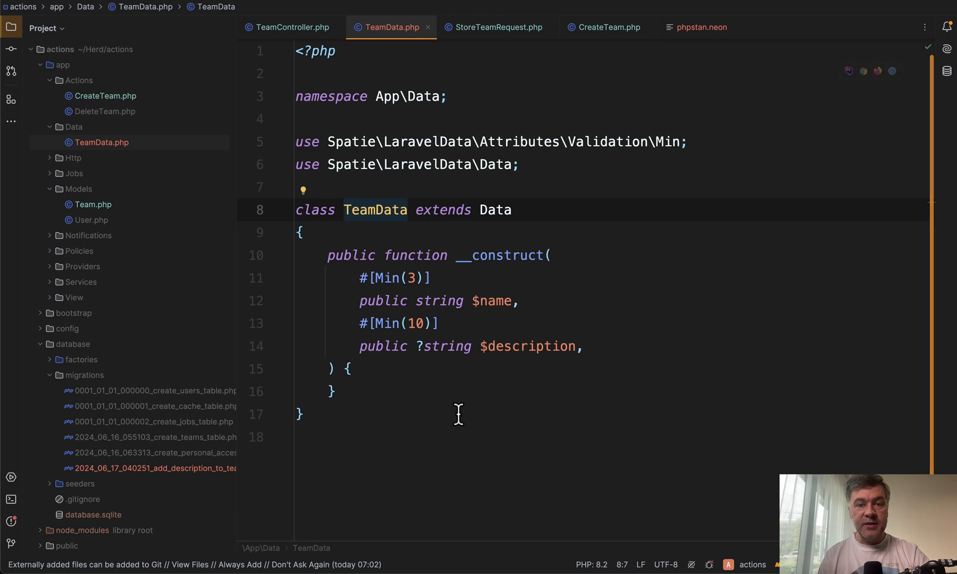
{"action": "left_click", "coordinate": [345, 210]}
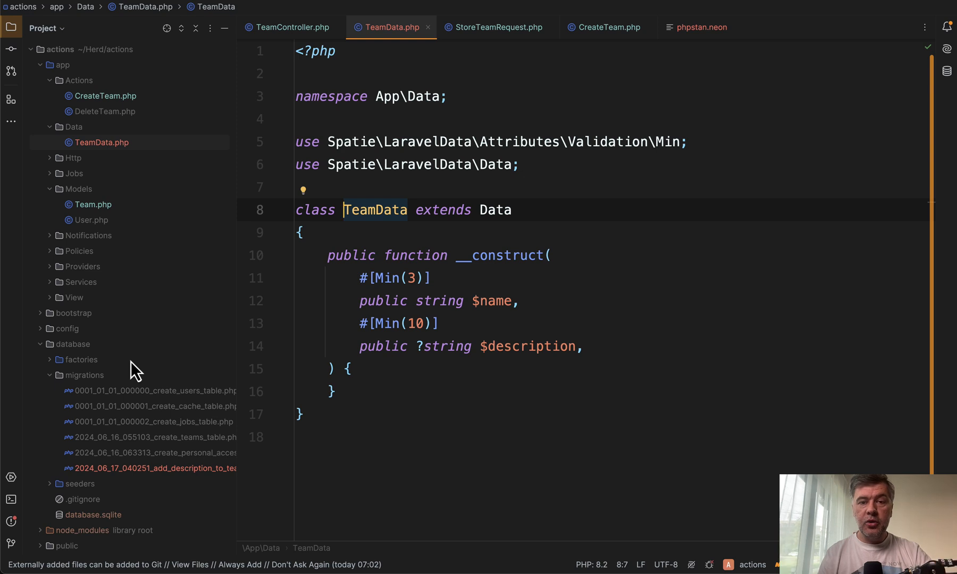
{"action": "mouse_move", "coordinate": [374, 255]}
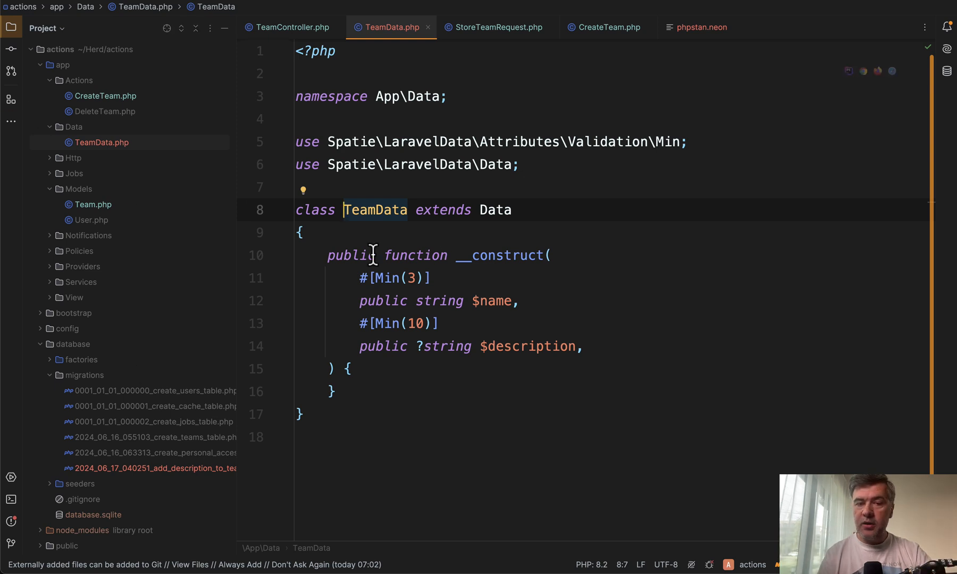
{"action": "mouse_move", "coordinate": [637, 243]}
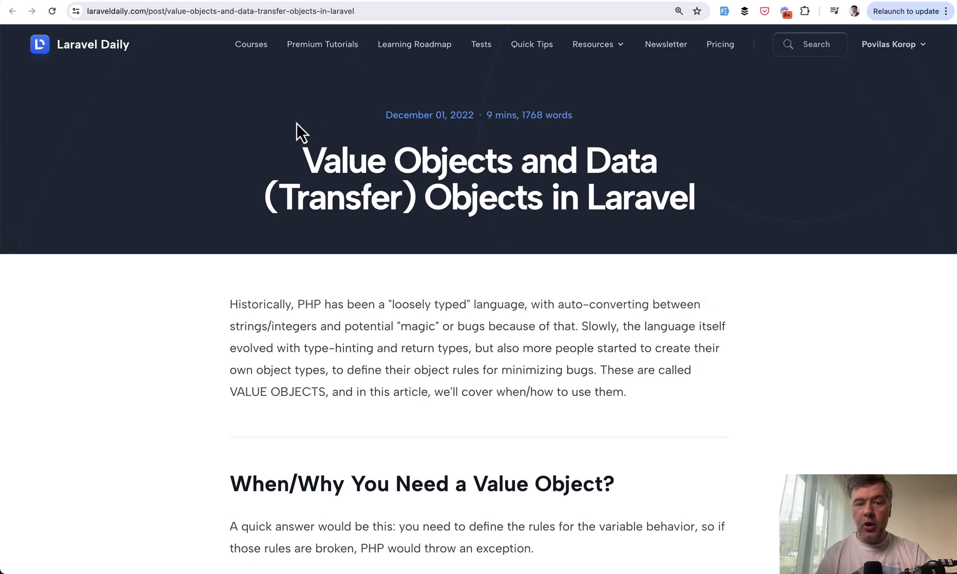
{"action": "mouse_move", "coordinate": [620, 220]}
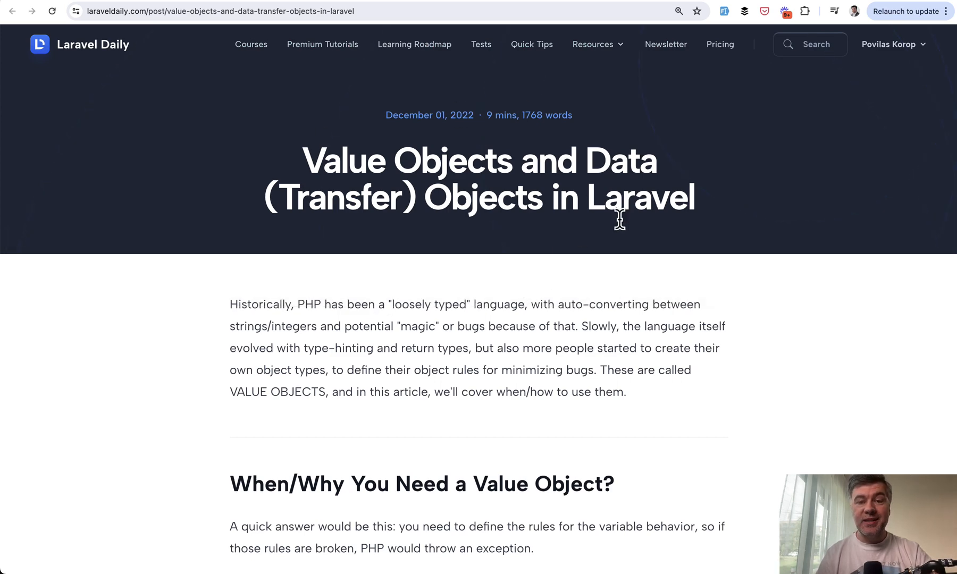
{"action": "mouse_move", "coordinate": [466, 293]}
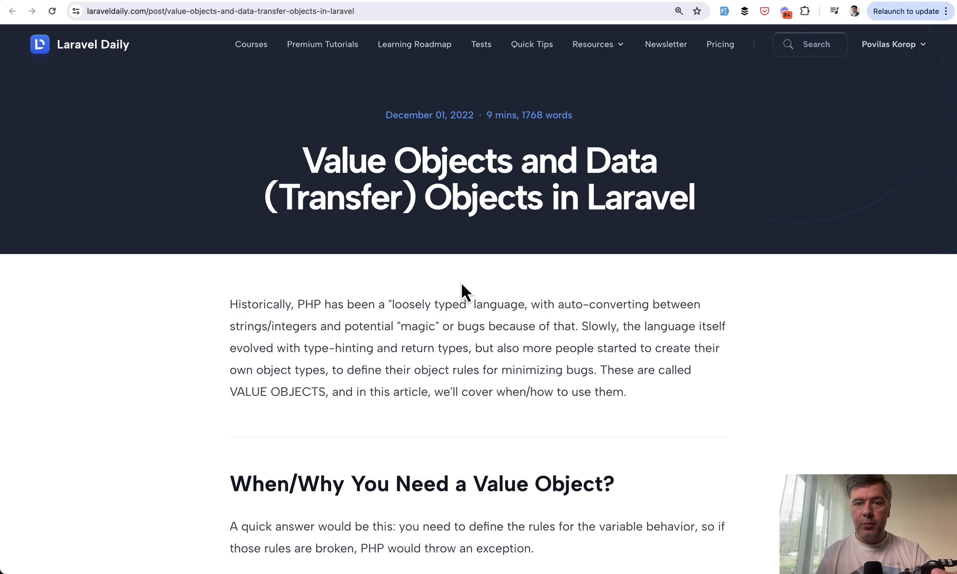
Scroll the Laravel Daily value objects article past the Duration class example.
{"action": "scroll", "scroll_direction": "down", "scroll_amount": 3}
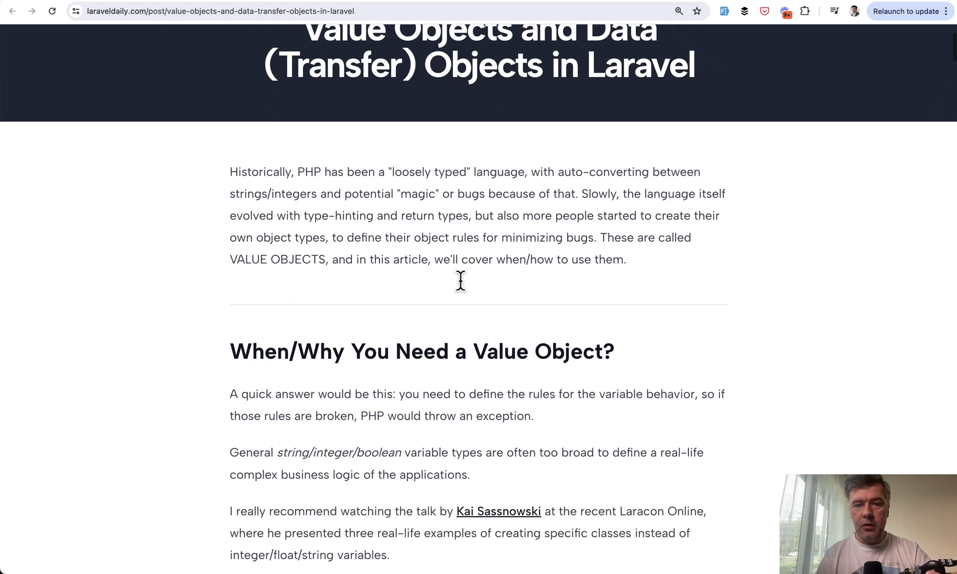
{"action": "scroll", "scroll_direction": "down", "scroll_amount": 3}
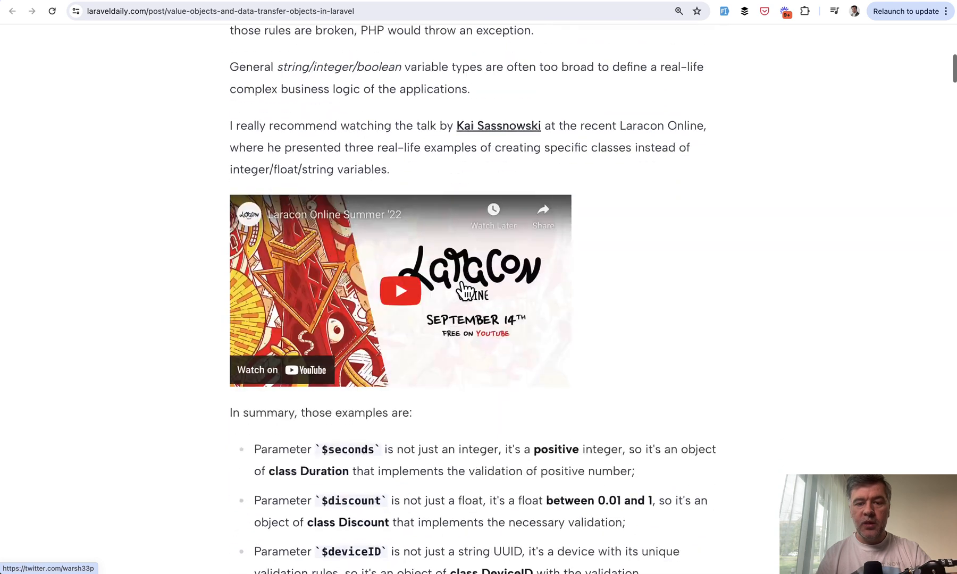
{"action": "scroll", "scroll_direction": "down", "scroll_amount": 3}
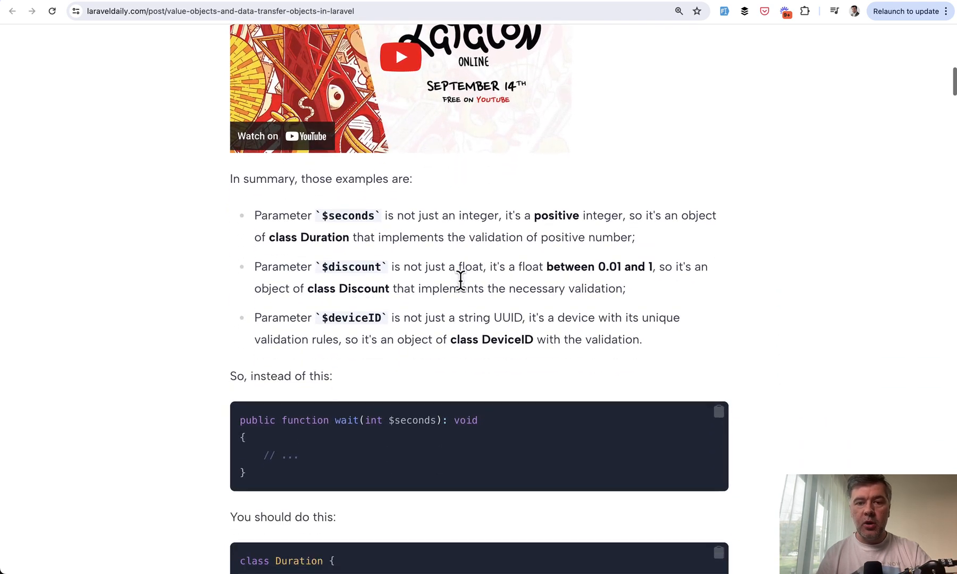
{"action": "scroll", "scroll_direction": "up", "scroll_amount": 3}
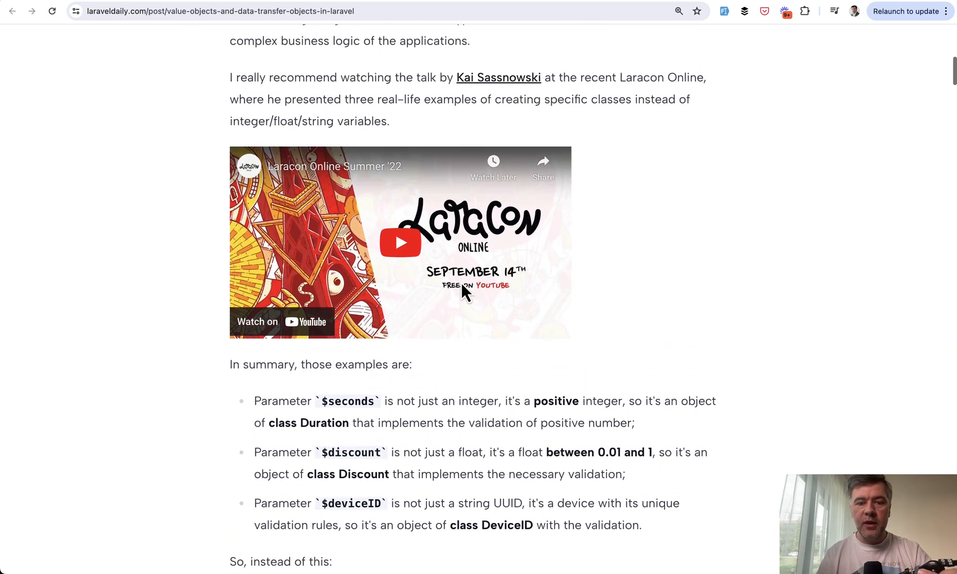
{"action": "scroll", "scroll_direction": "down", "scroll_amount": 3}
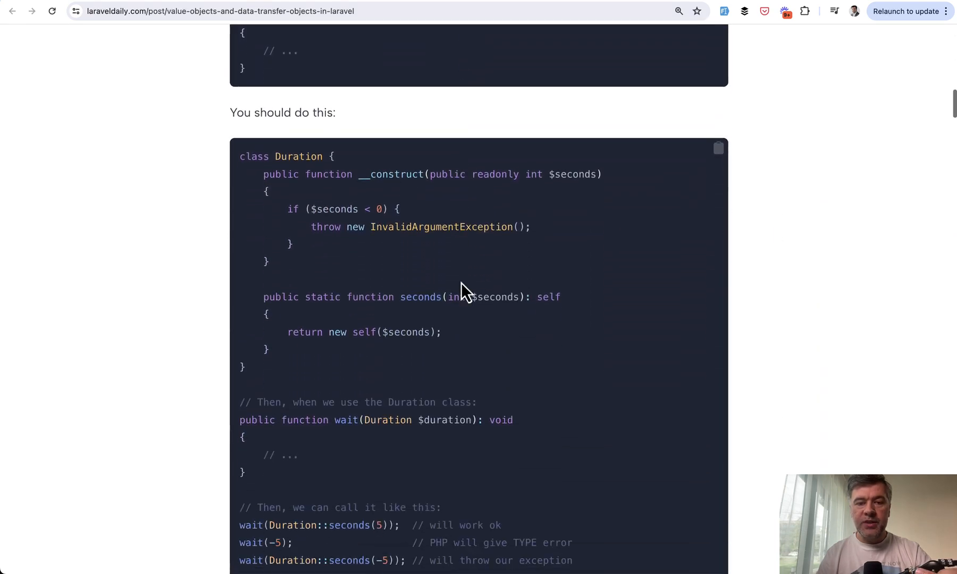
{"action": "scroll", "scroll_direction": "up", "scroll_amount": 3}
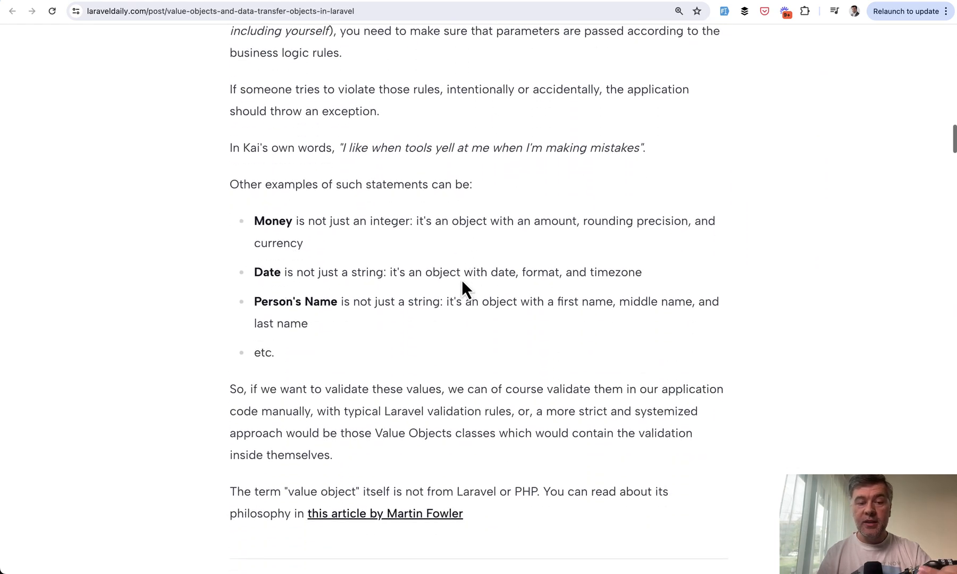
{"action": "scroll", "scroll_direction": "down", "scroll_amount": 3}
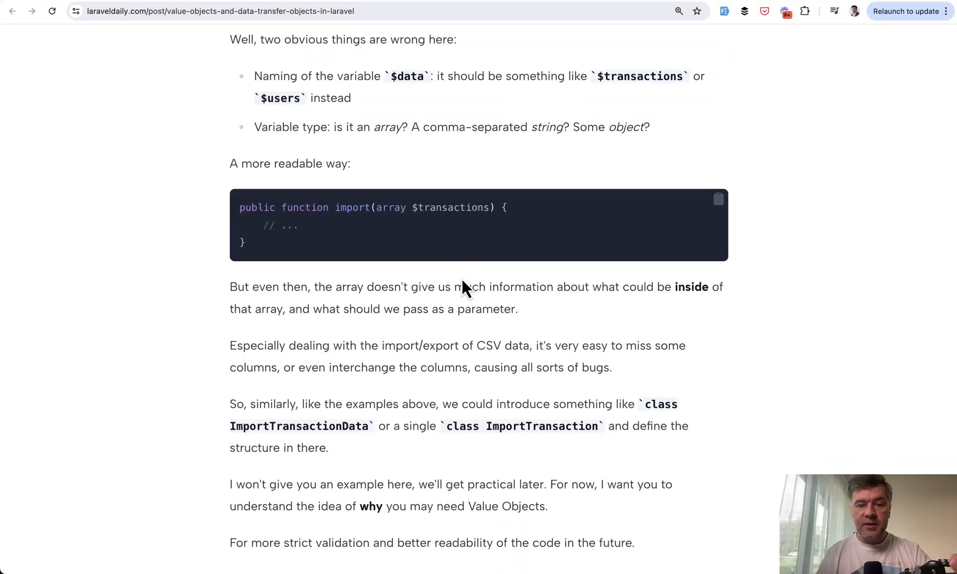
{"action": "mouse_move", "coordinate": [150, 270]}
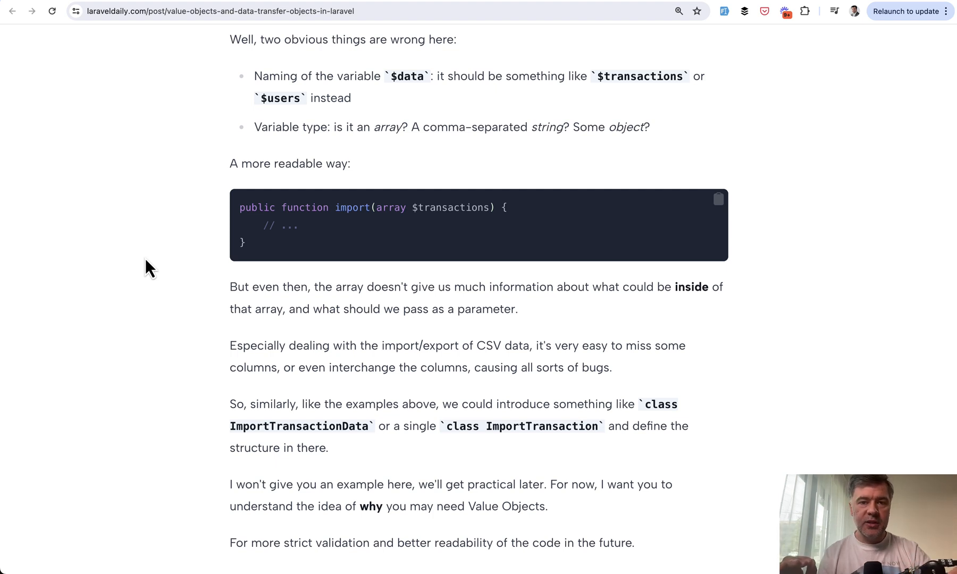
{"action": "mouse_move", "coordinate": [131, 418]}
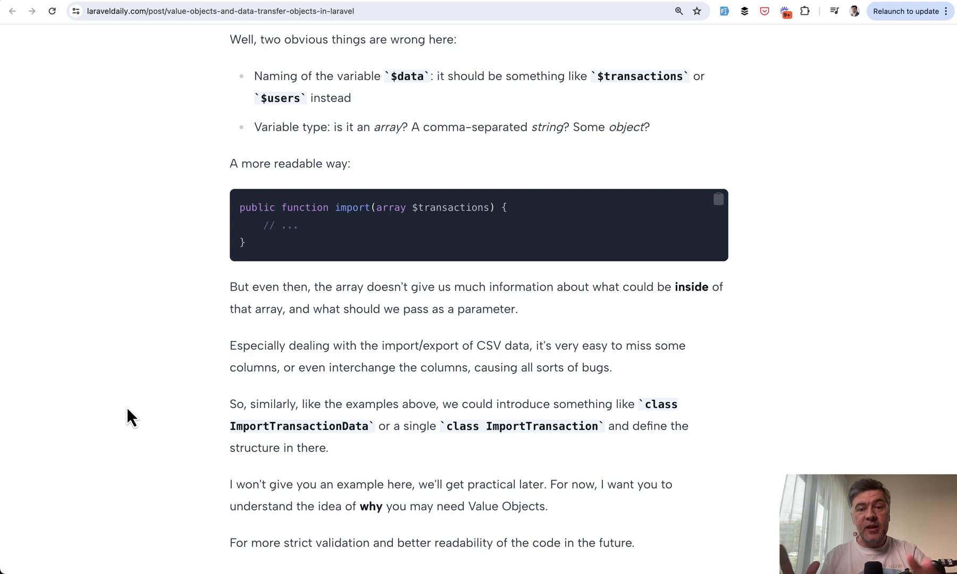
{"action": "mouse_move", "coordinate": [111, 409]}
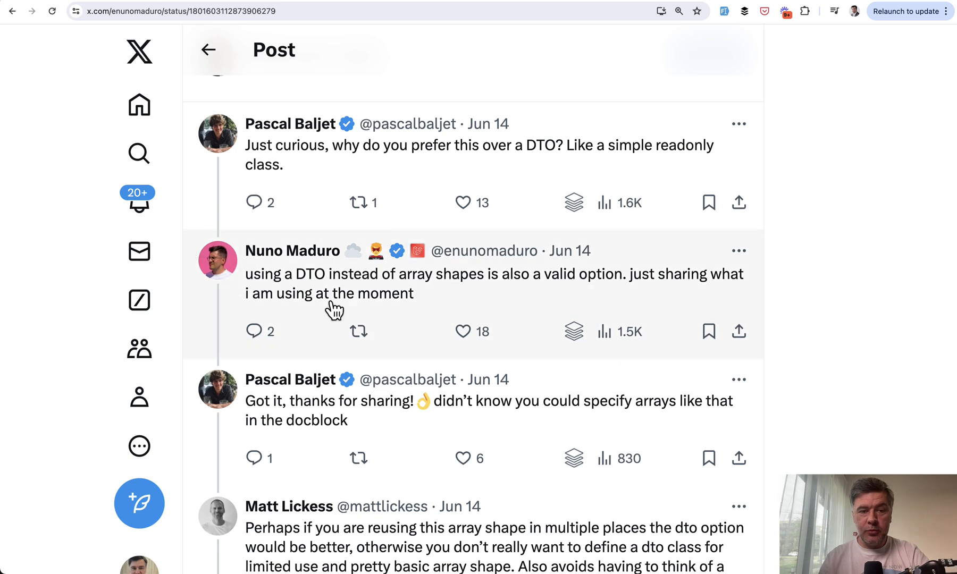
Read the DTO-versus-array-shape replies, then return to the CreateTeam docblock post.
{"action": "scroll", "scroll_direction": "down", "scroll_amount": 3}
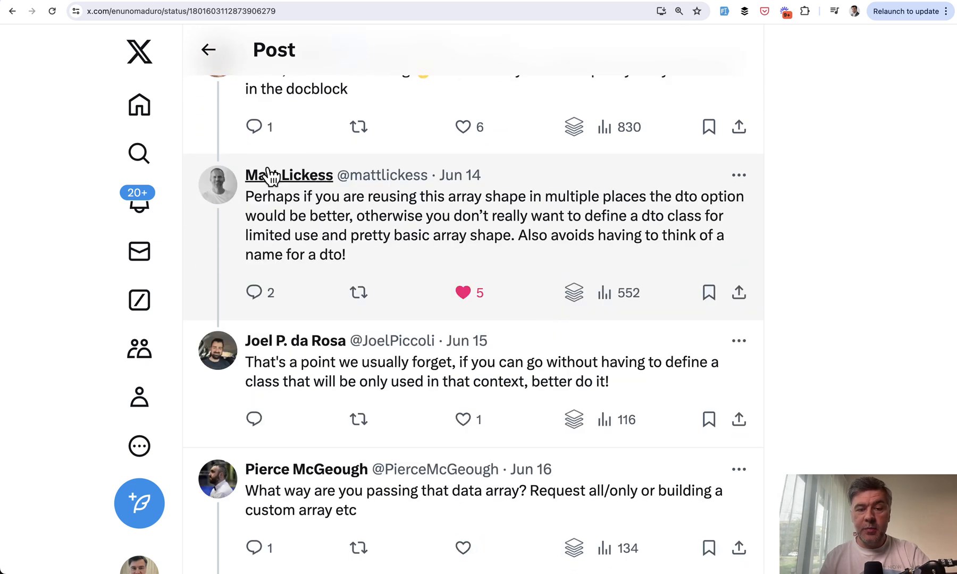
{"action": "mouse_move", "coordinate": [522, 192]}
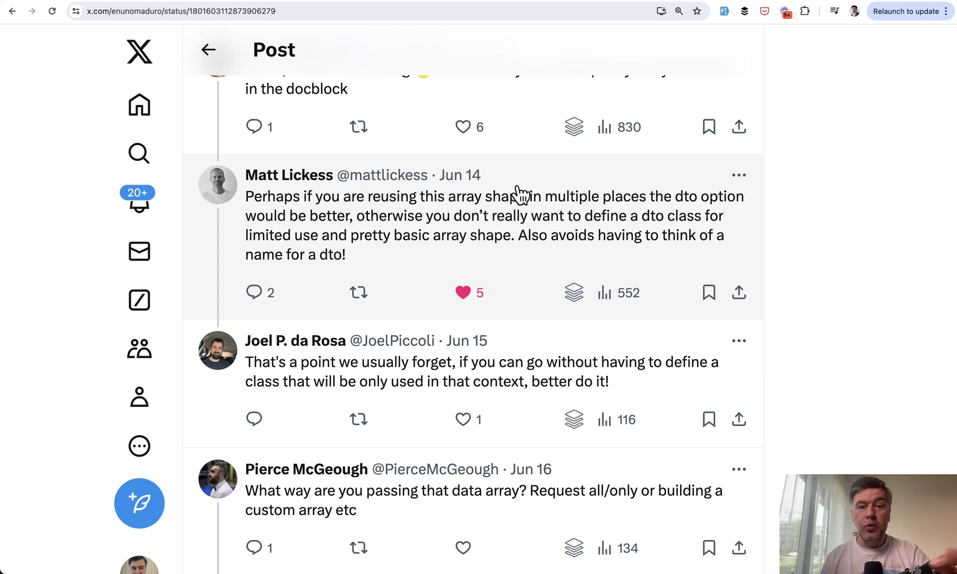
{"action": "mouse_move", "coordinate": [494, 272]}
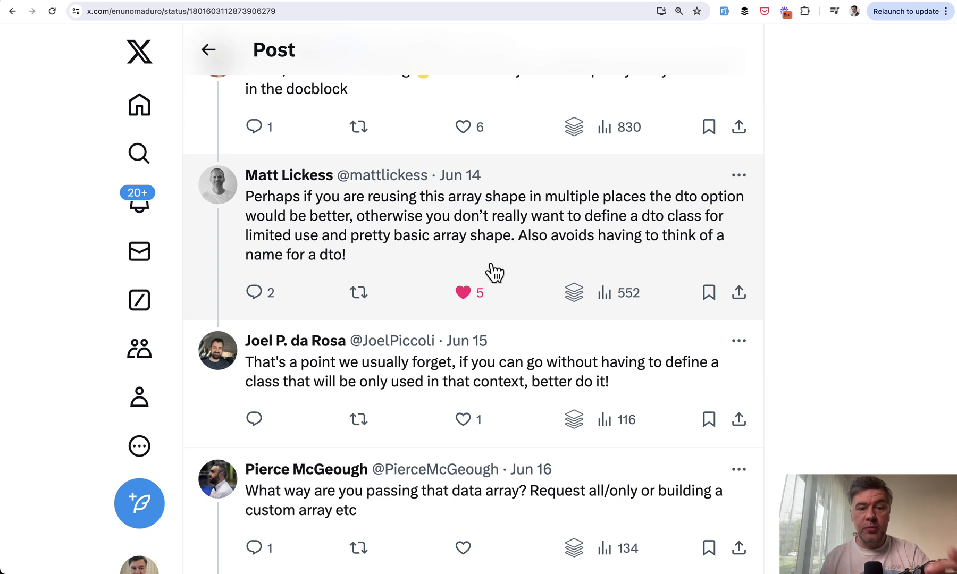
{"action": "mouse_move", "coordinate": [621, 236]}
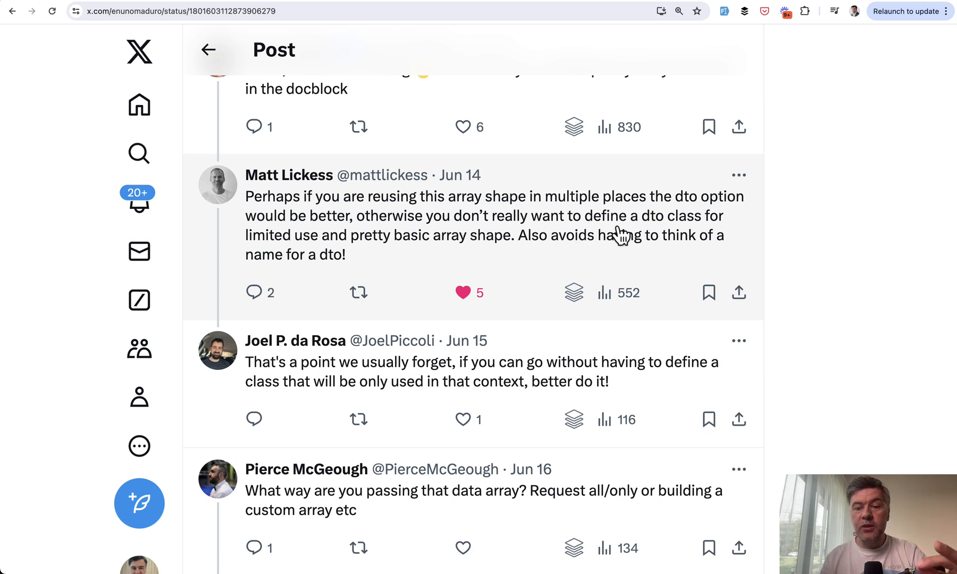
{"action": "mouse_move", "coordinate": [344, 264]}
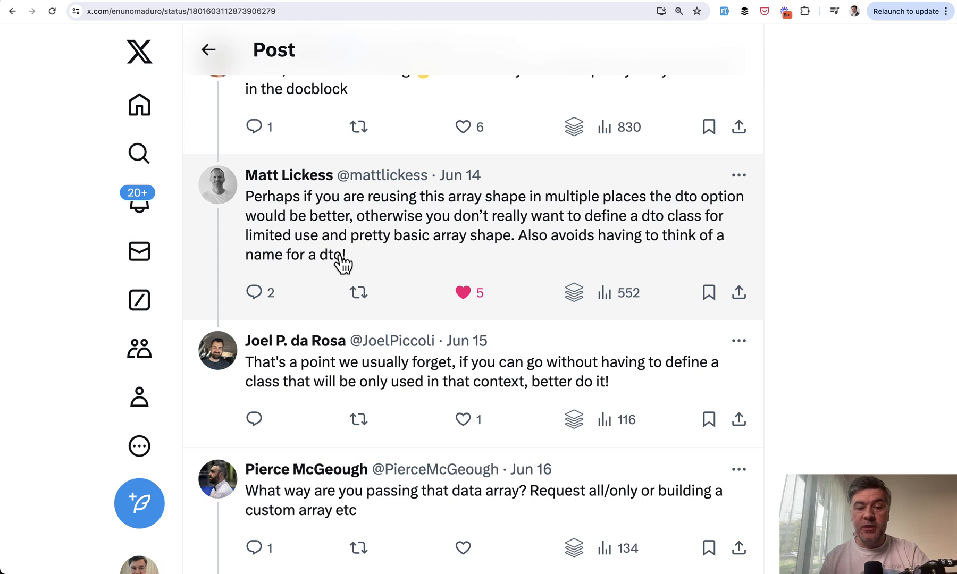
{"action": "mouse_move", "coordinate": [461, 256]}
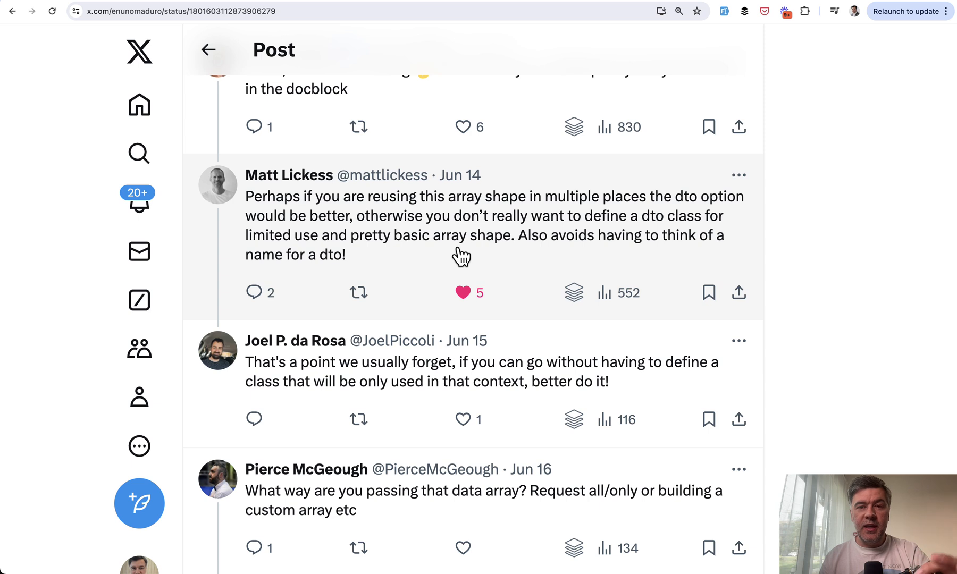
{"action": "mouse_move", "coordinate": [510, 251]}
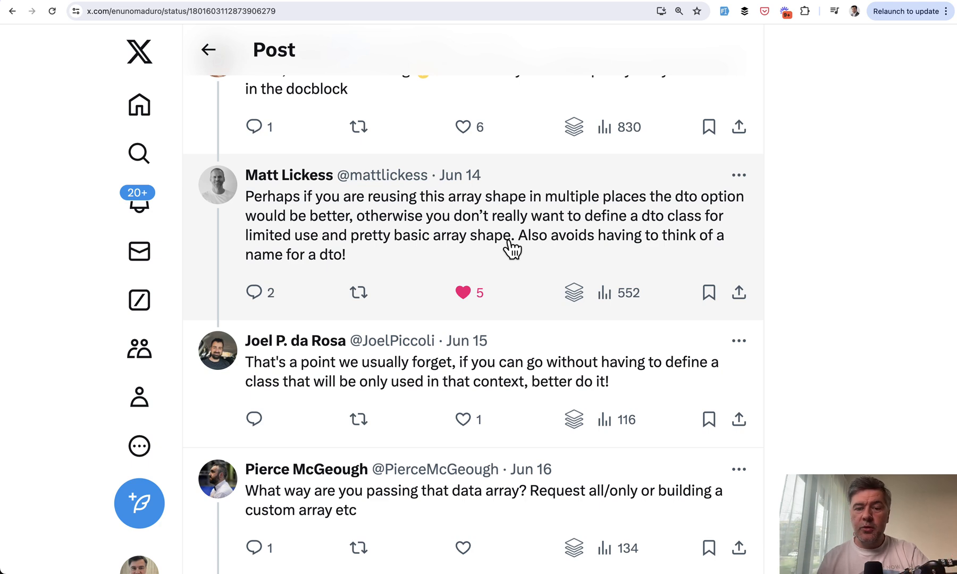
{"action": "scroll", "scroll_direction": "up", "scroll_amount": 3}
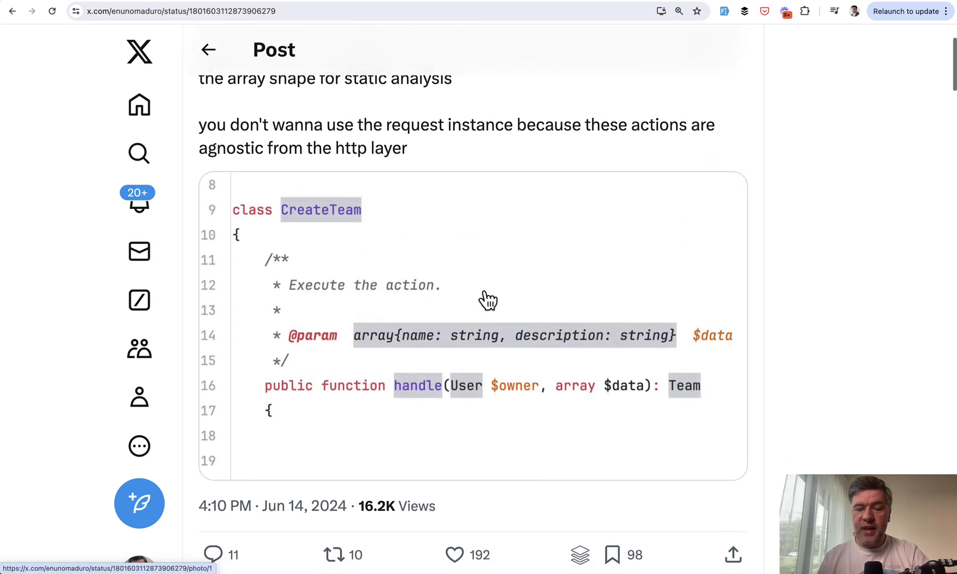
{"action": "scroll", "scroll_direction": "up", "scroll_amount": 3}
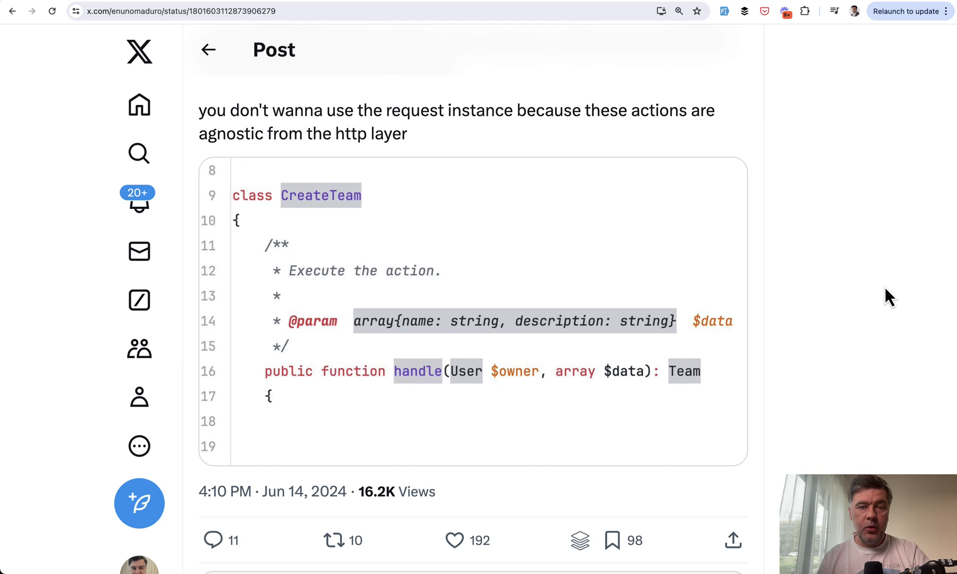